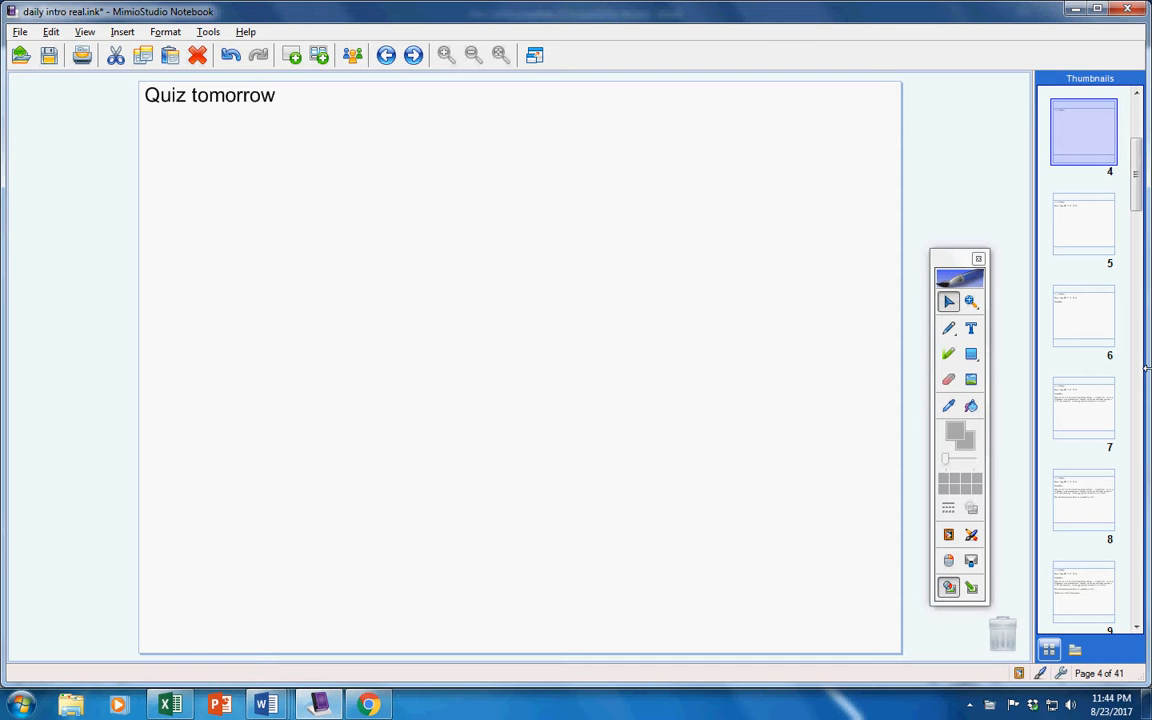
- Add the line 'Turn in Page 557 #'s 71 - 78 All' and circle it in red ink
type("Turn in Page 557 #'s 71 - 78 All")
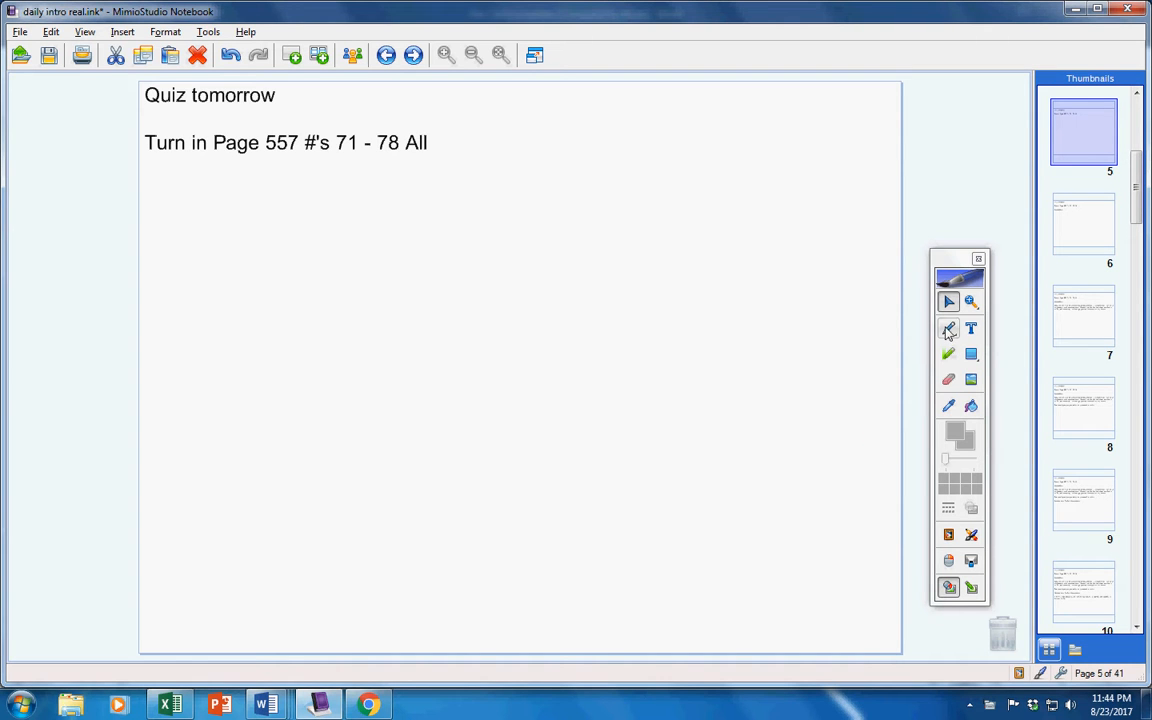
left_click_drag(156, 130, 356, 136)
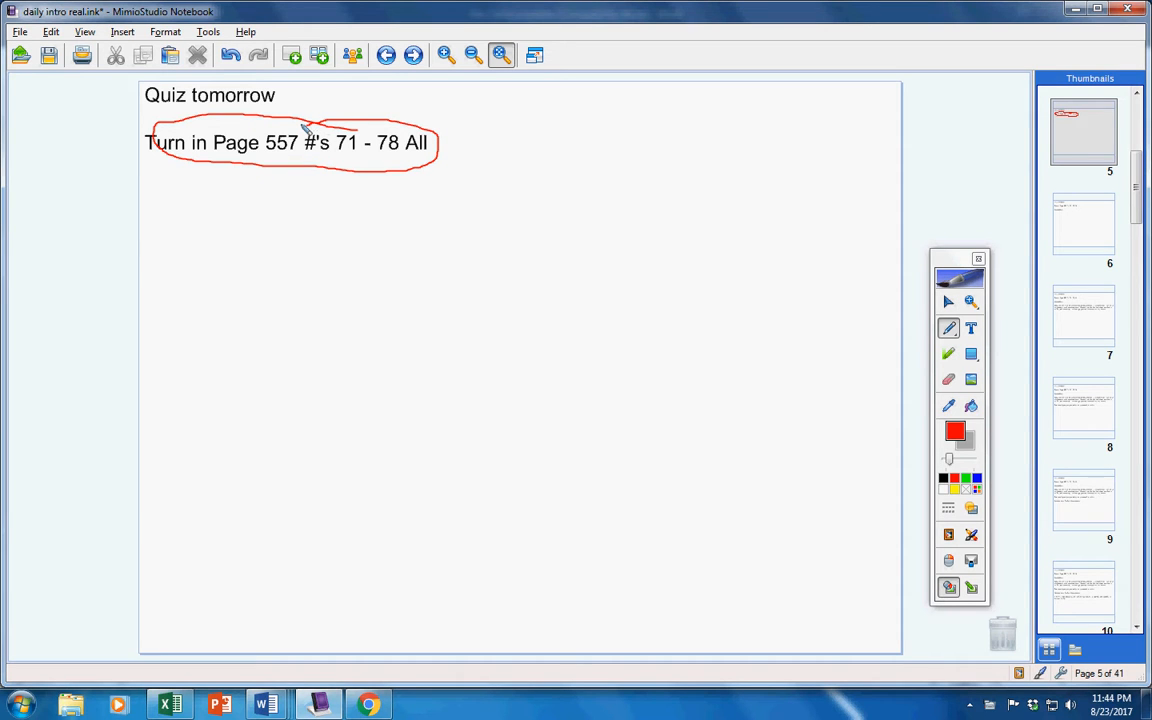
mouse_move(770, 212)
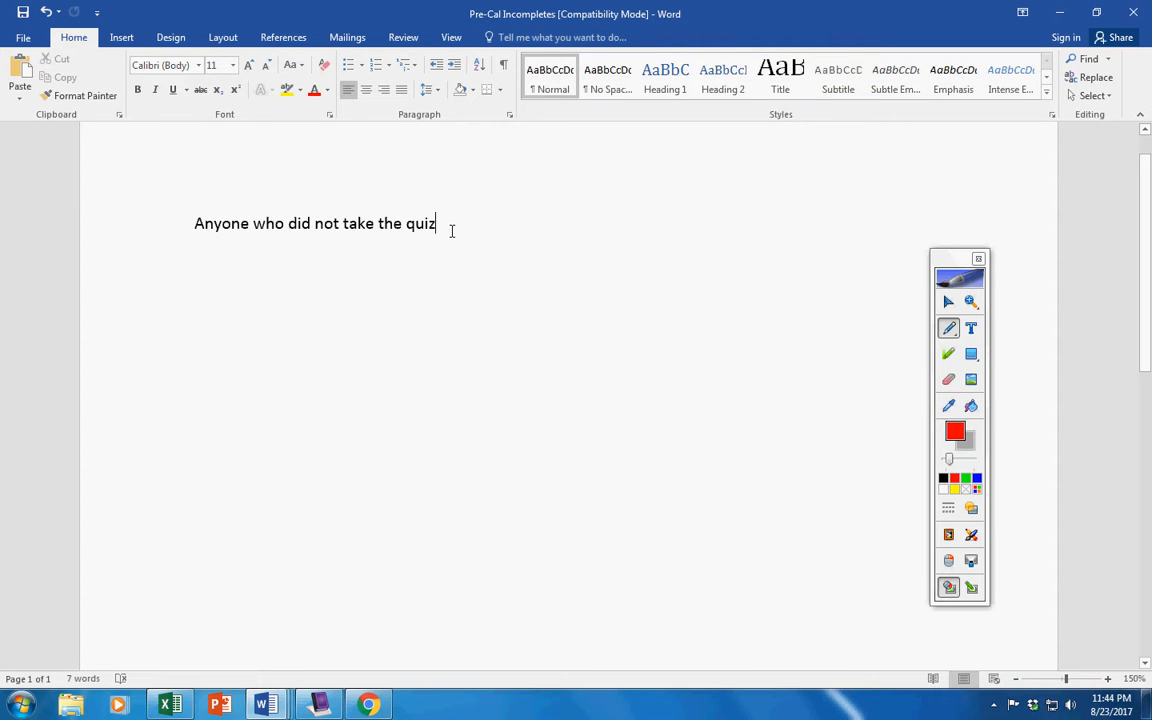
- Switch to the Pre-Cal Incompletes Word document showing the quiz line
left_click(368, 704)
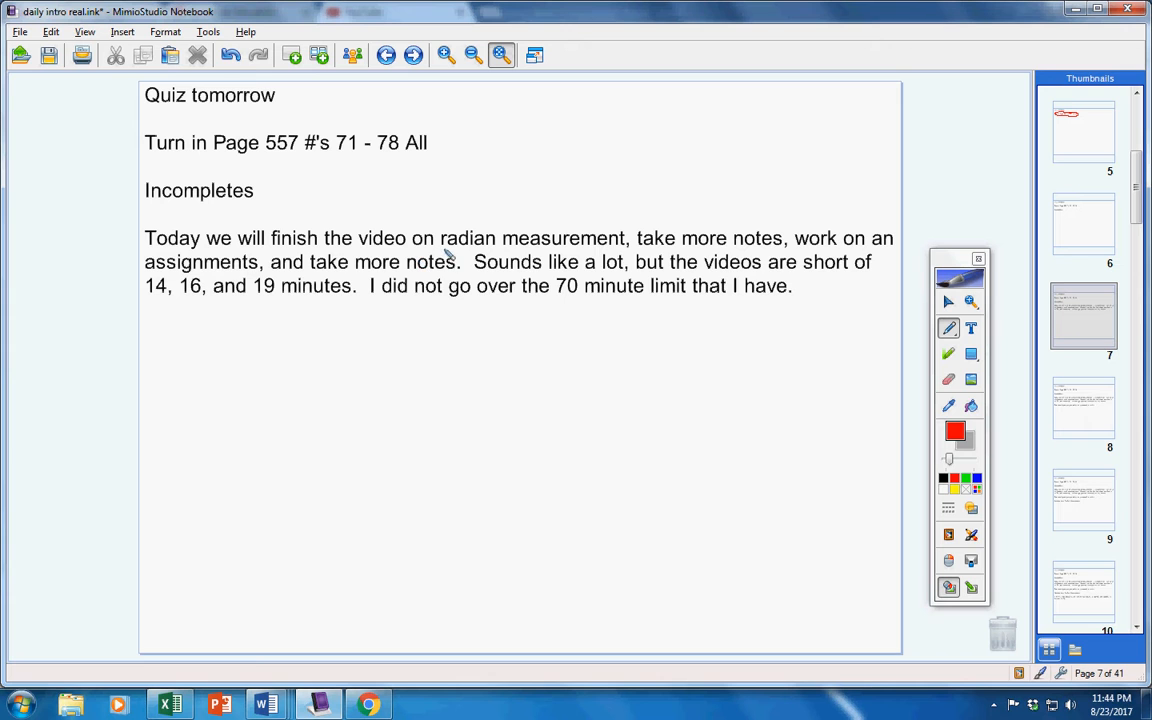
- Circle 'radian measurement' in red and move on to the next page
left_click_drag(456, 224, 556, 218)
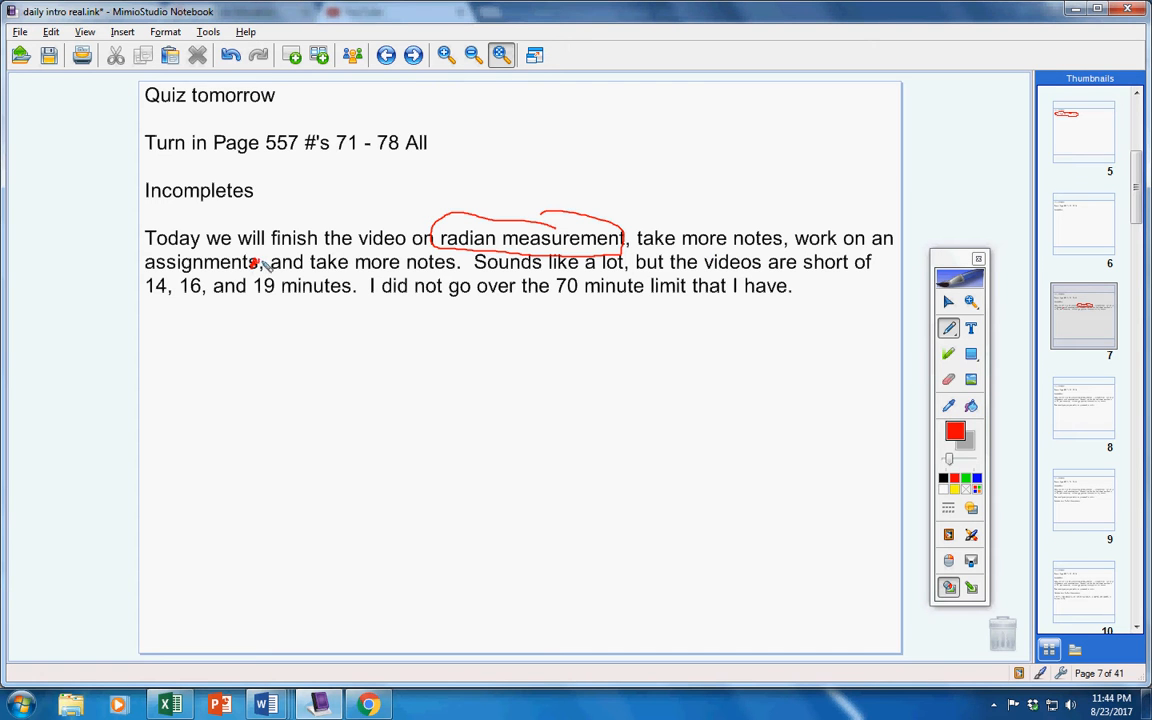
mouse_move(370, 284)
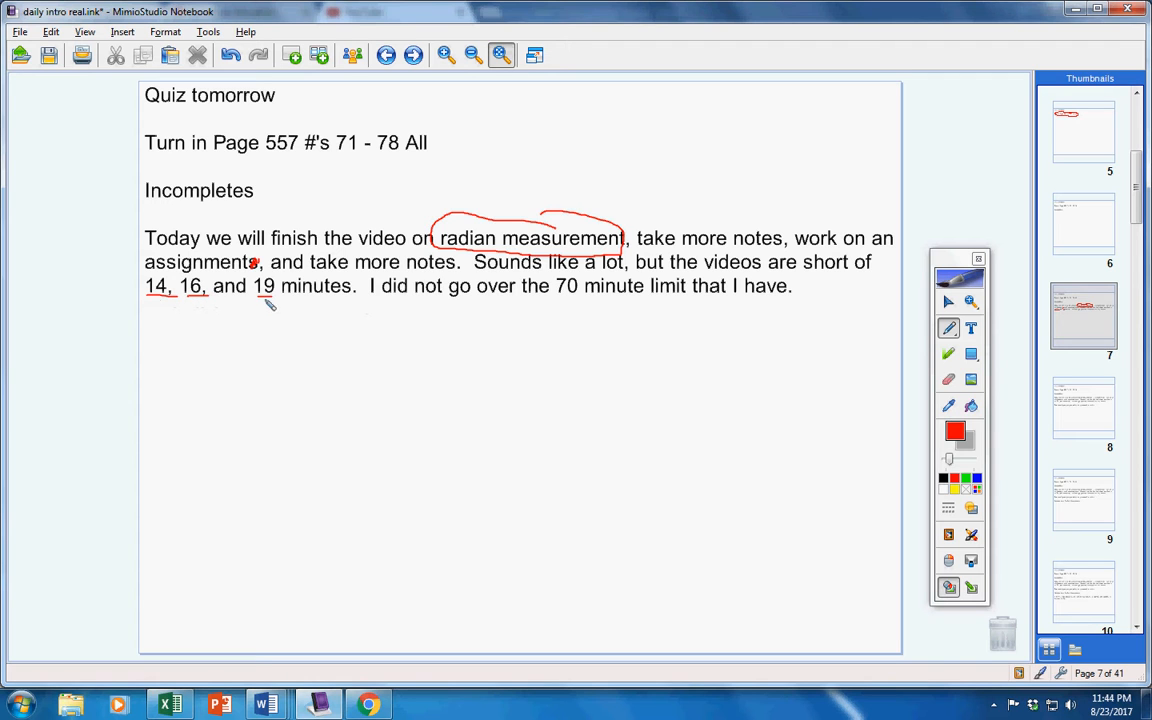
mouse_move(624, 308)
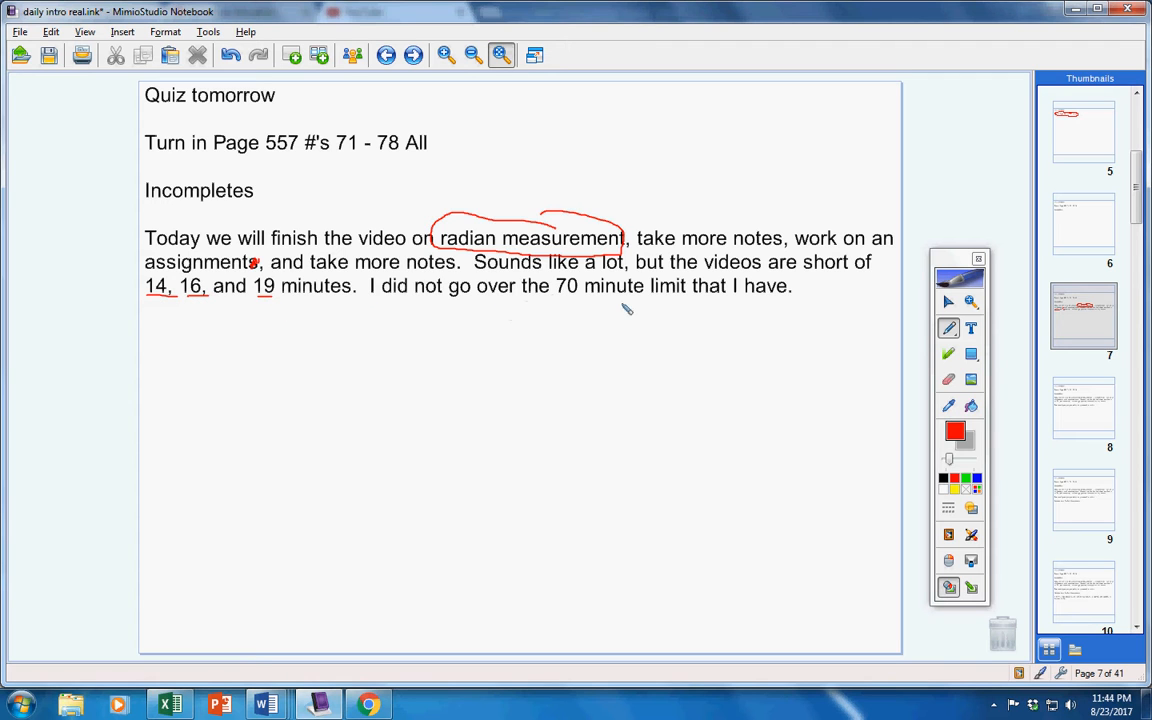
mouse_move(912, 318)
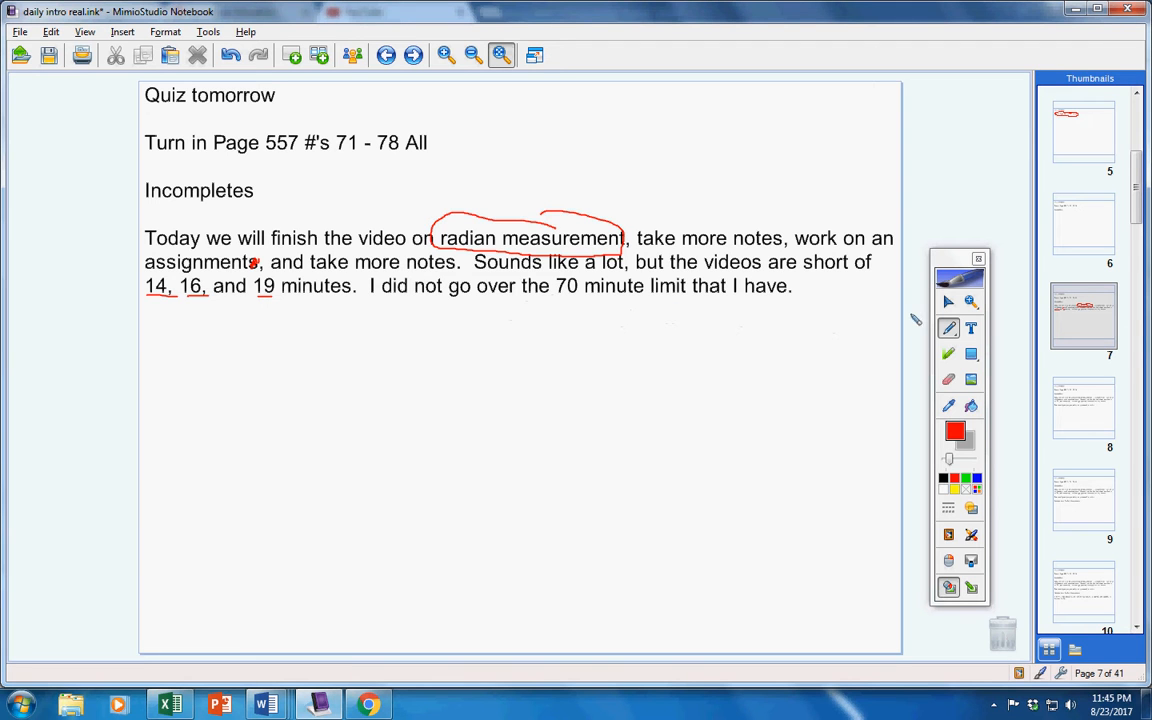
left_click(1084, 316)
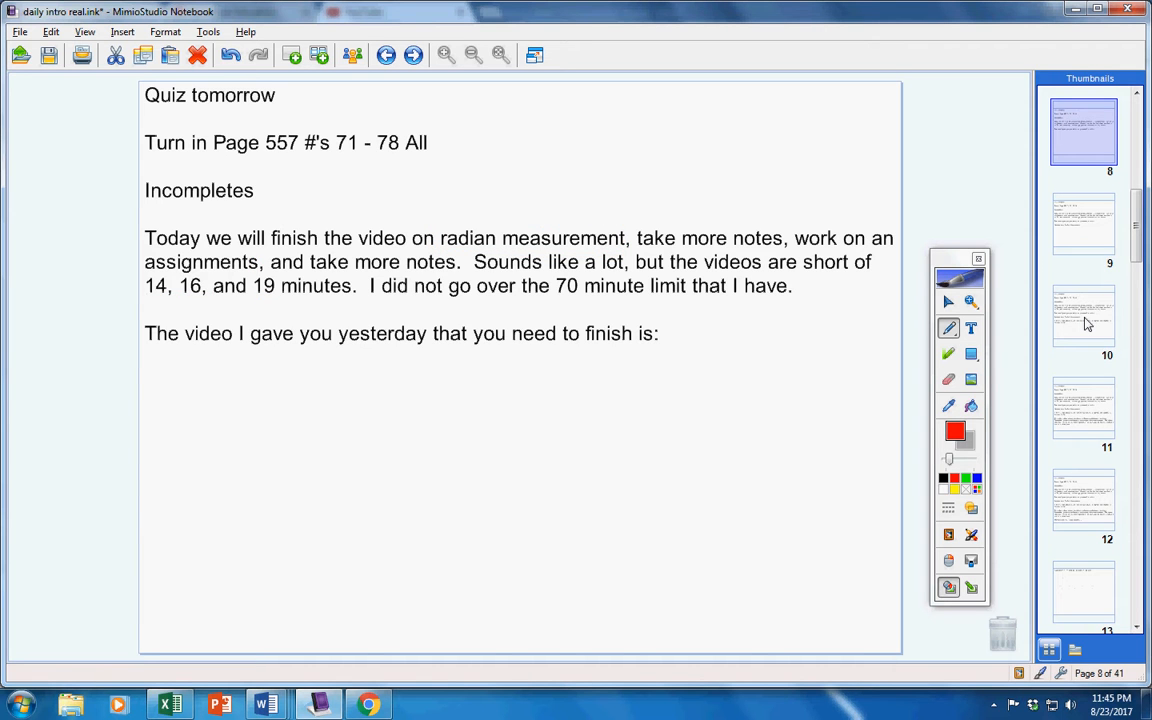
- Add the video title 'Explanation of Radian Measurement' to the page
type("Explanation of Radian Measurement")
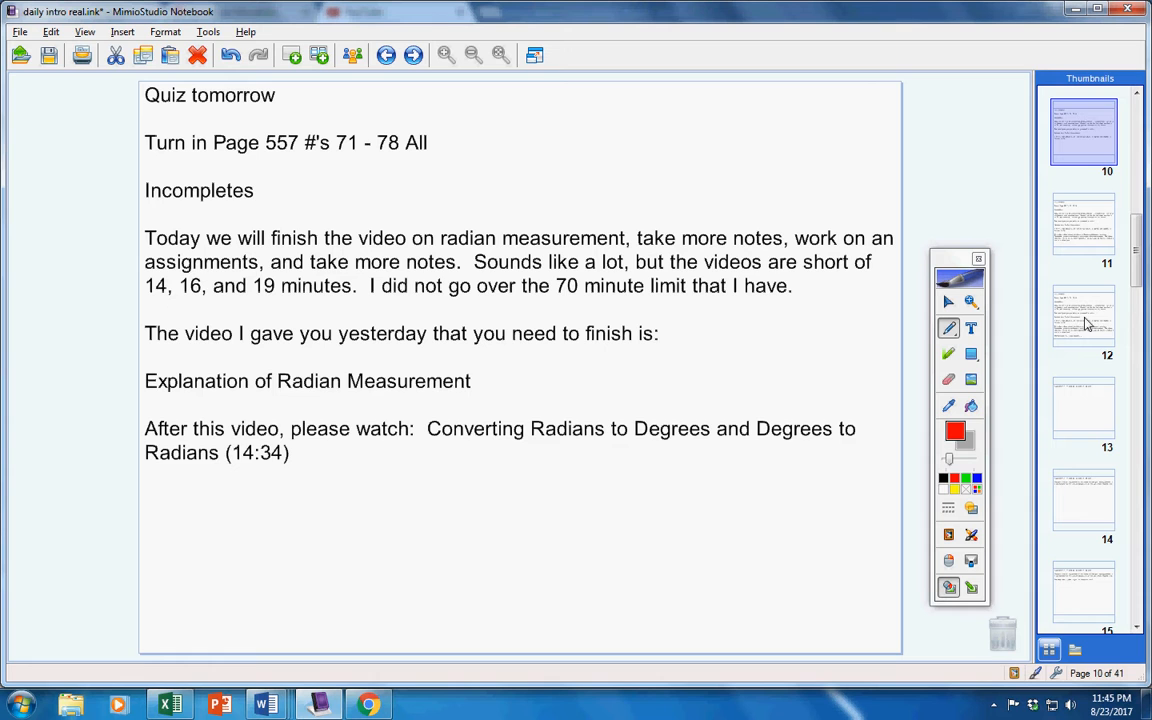
mouse_move(438, 444)
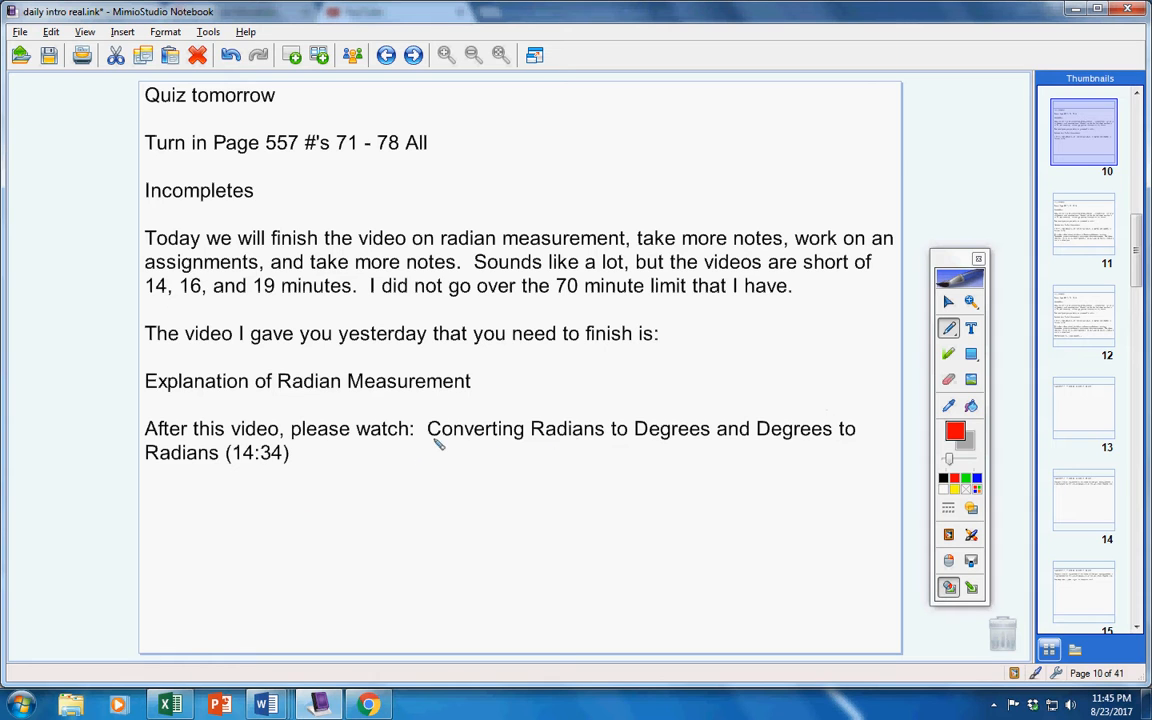
mouse_move(1008, 536)
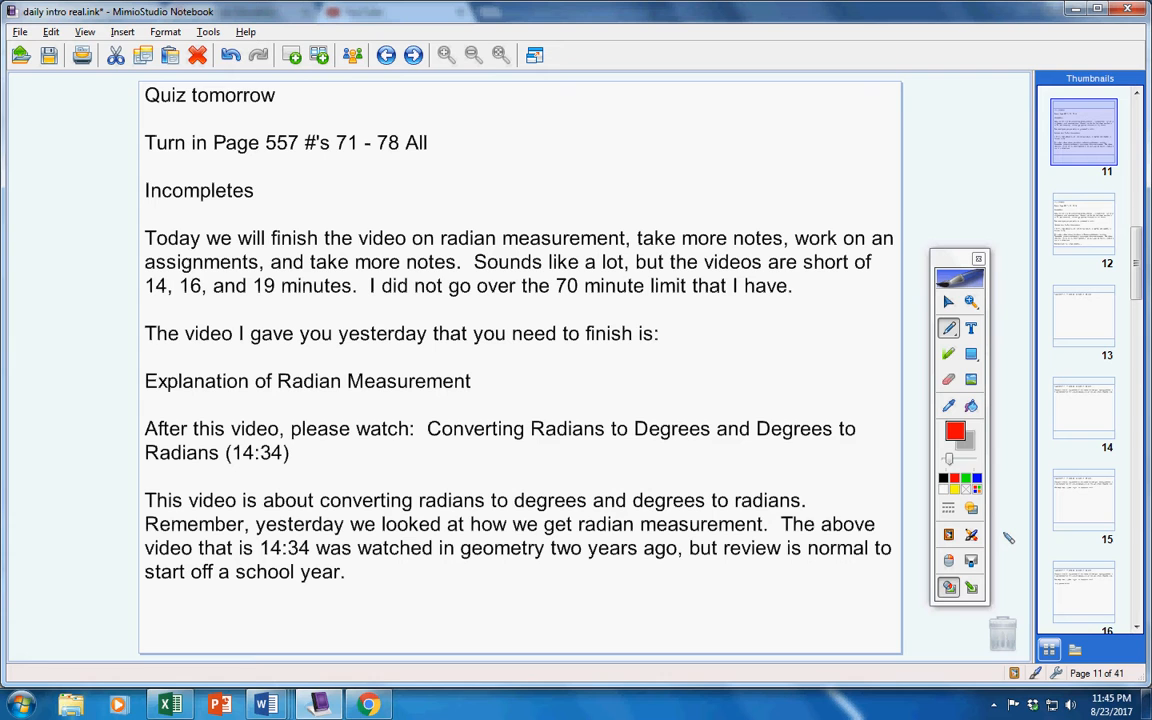
mouse_move(564, 428)
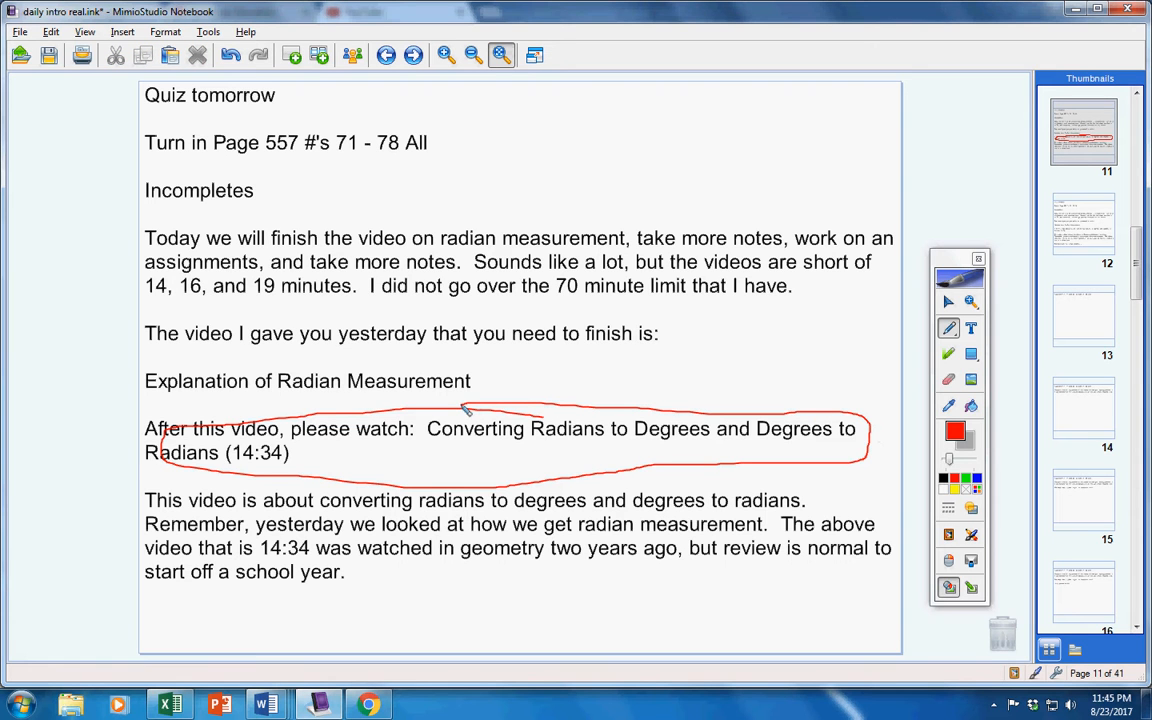
mouse_move(1012, 480)
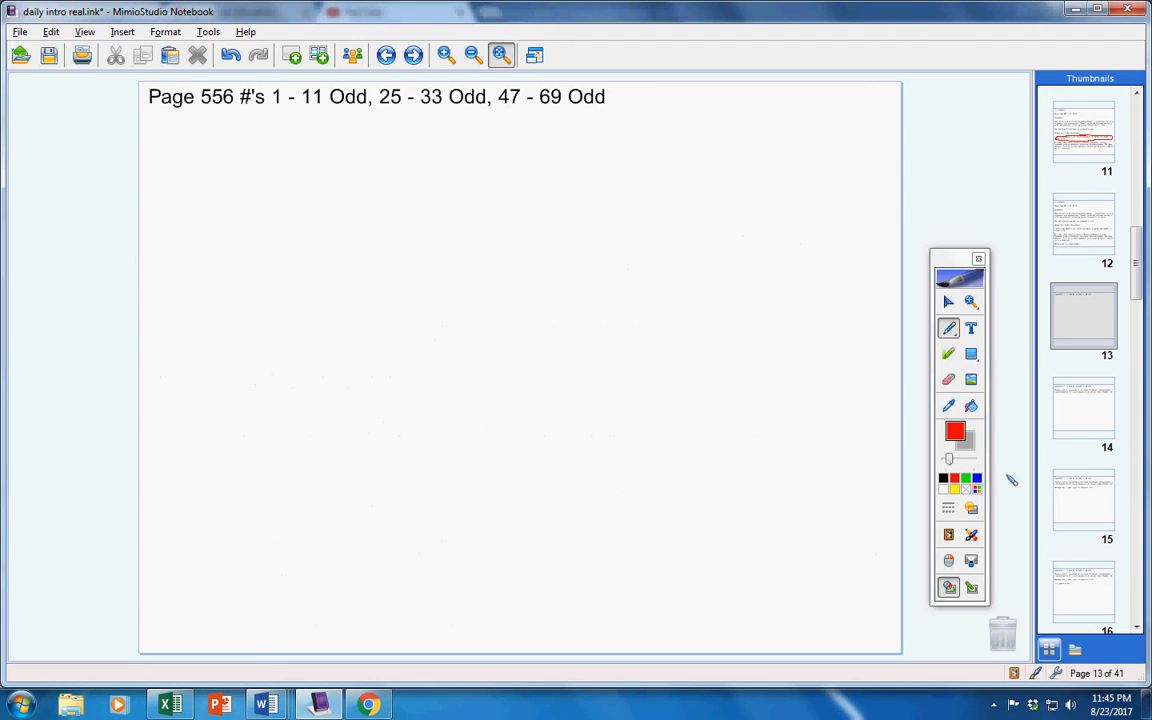
mouse_move(276, 114)
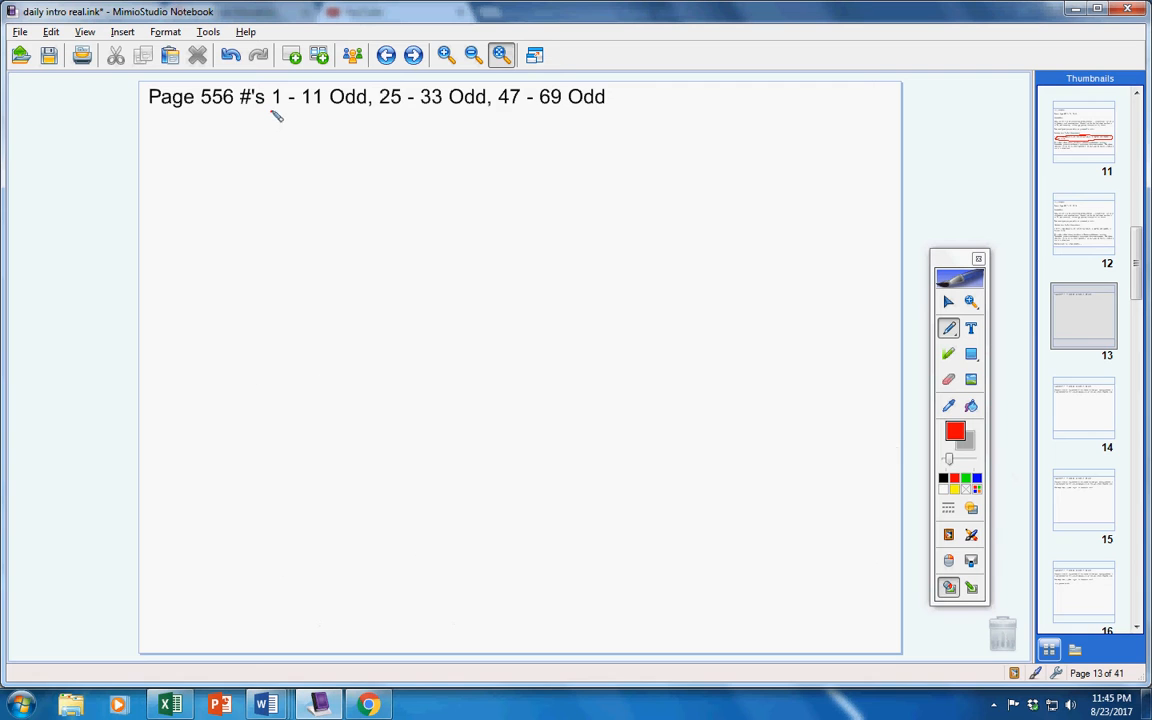
- Underline the ranges '1 - 11 Odd', '25 - 33 Odd' and '47 - 69 Odd' in red
left_click_drag(272, 112, 418, 108)
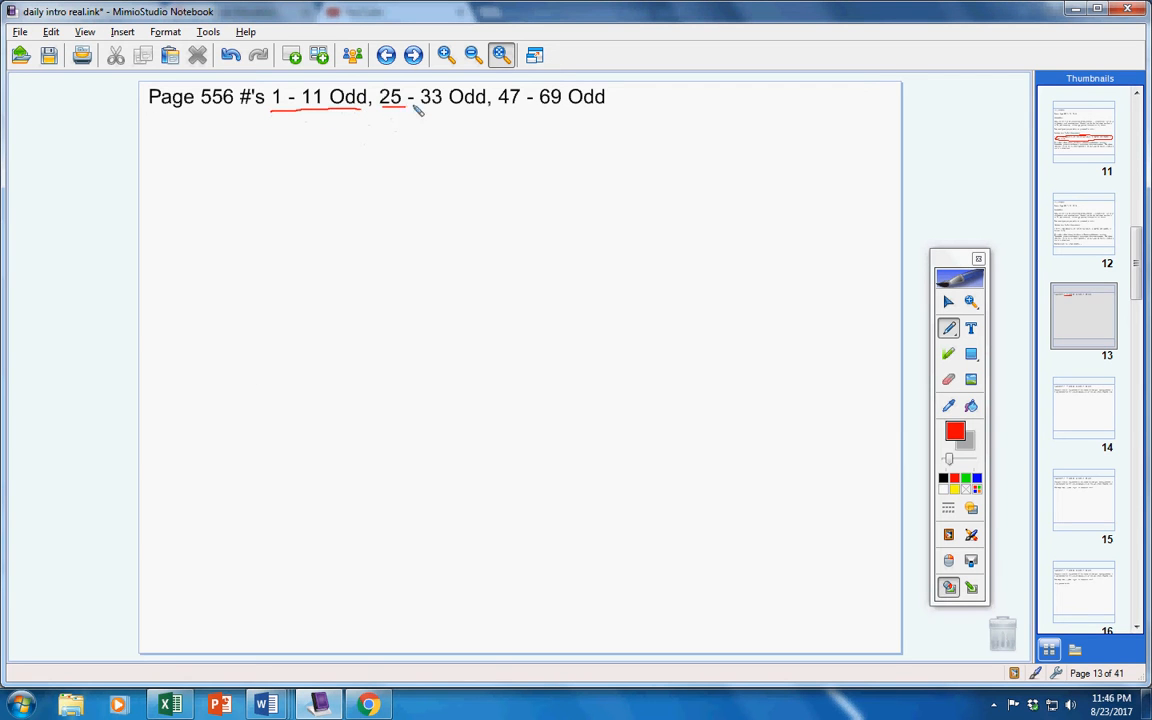
left_click_drag(404, 110, 550, 112)
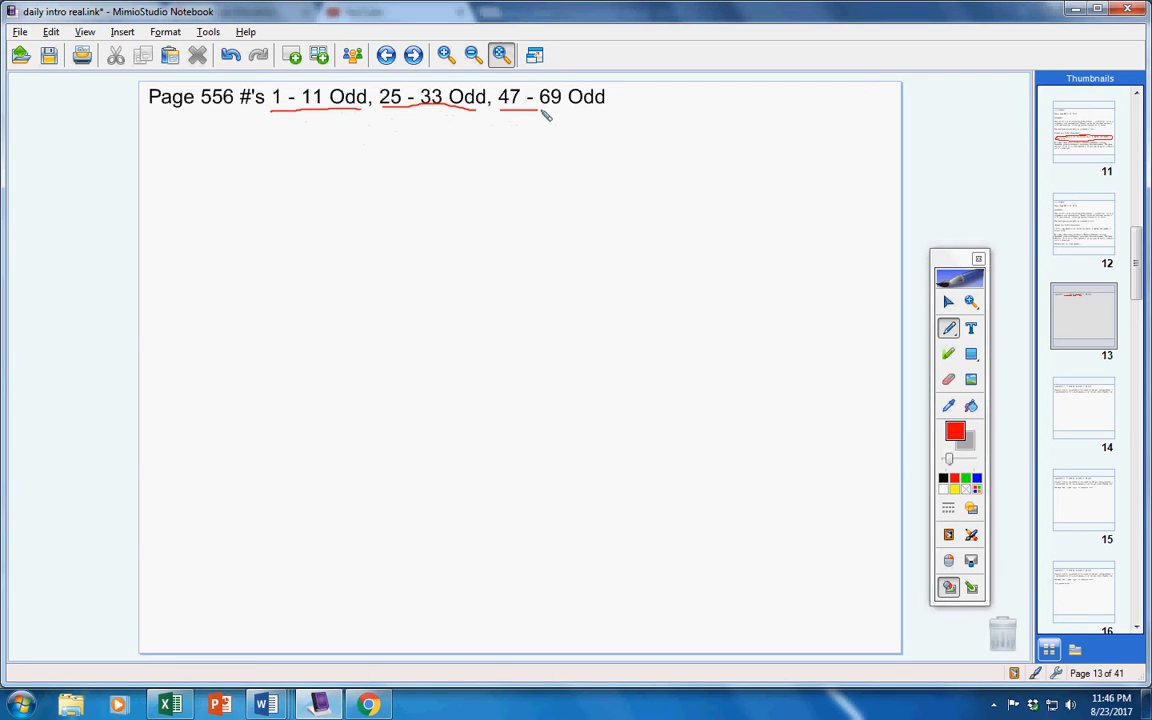
left_click_drag(500, 112, 604, 110)
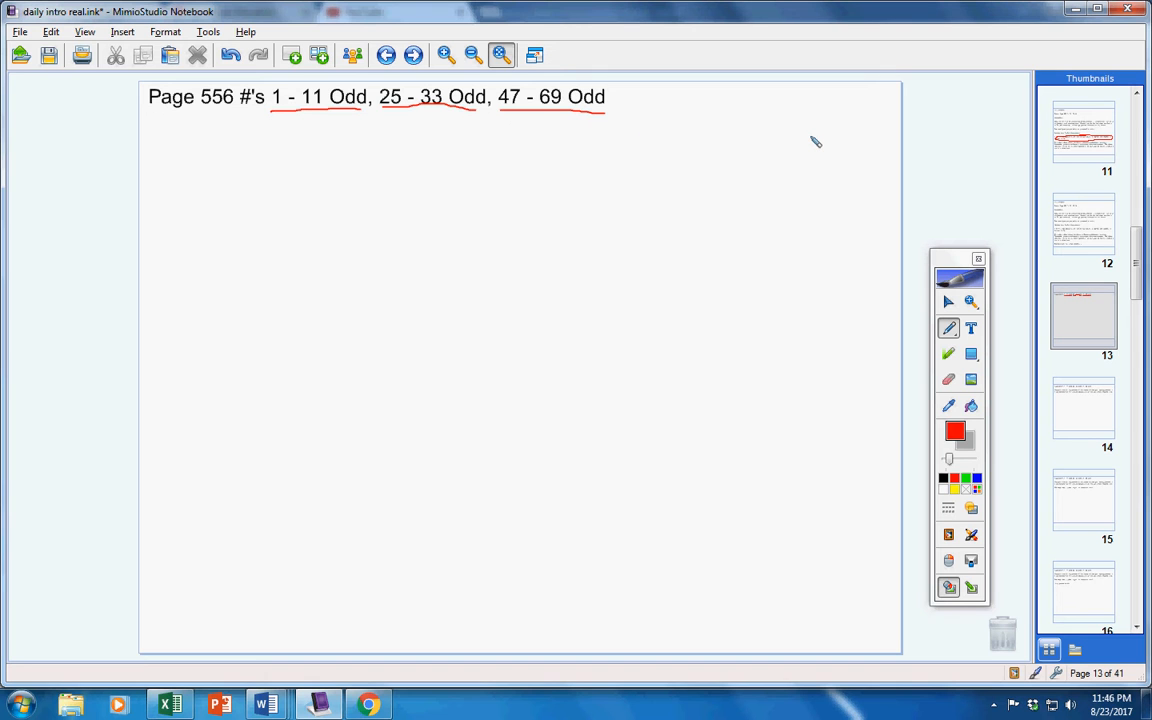
- On the next page draw a red mark pointing at problem (a), then advance again
left_click(1084, 408)
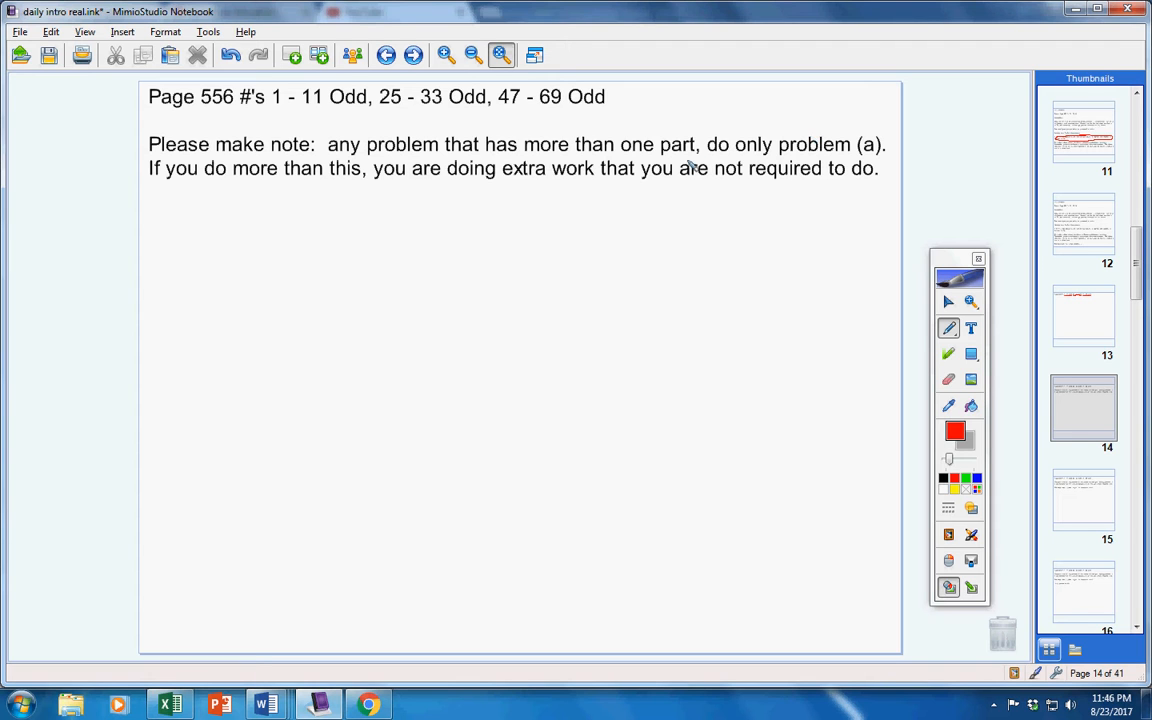
mouse_move(740, 160)
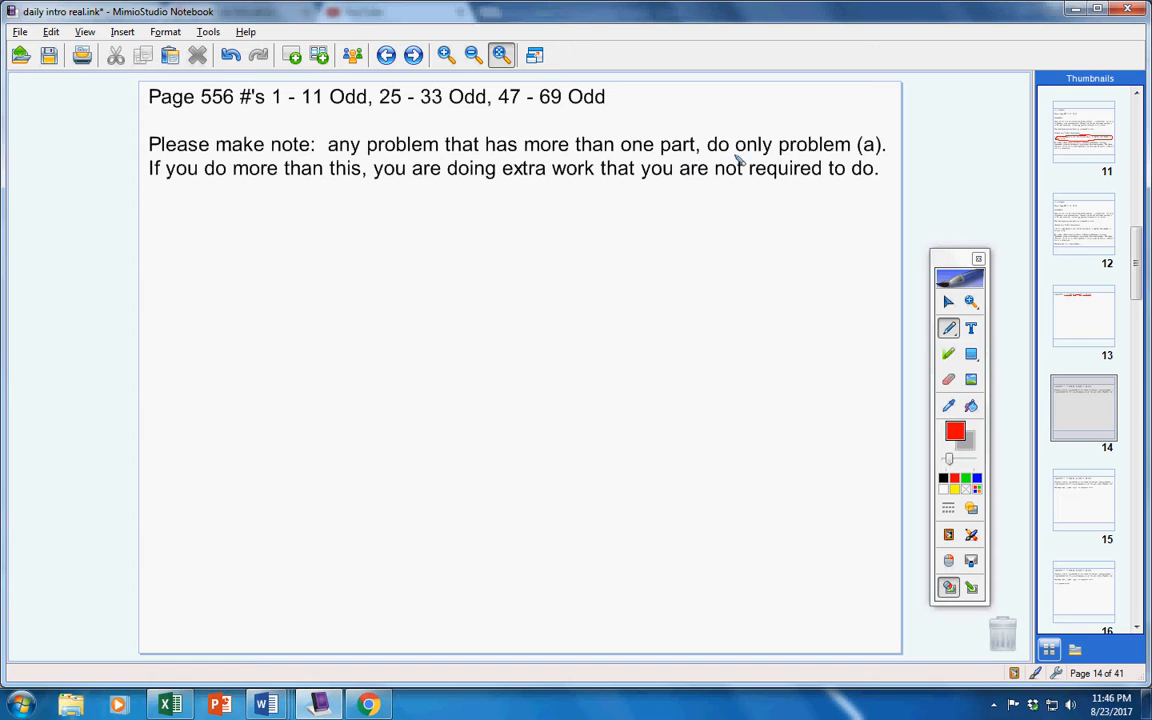
left_click_drag(878, 104, 872, 140)
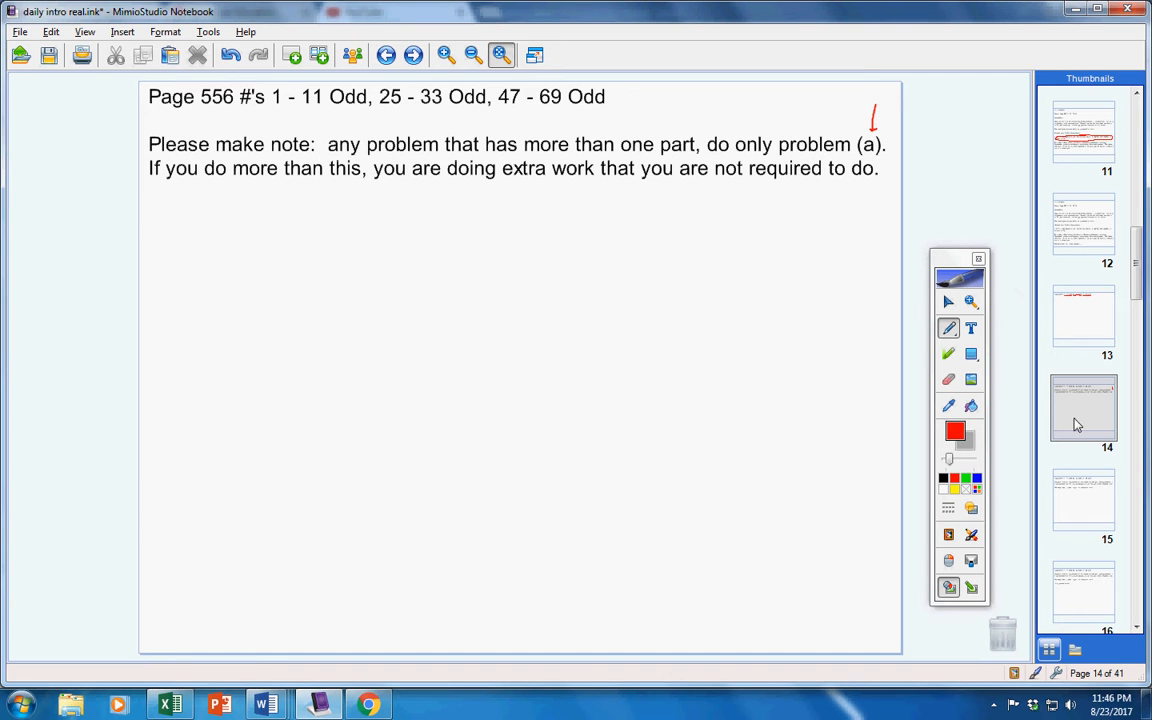
left_click(1084, 408)
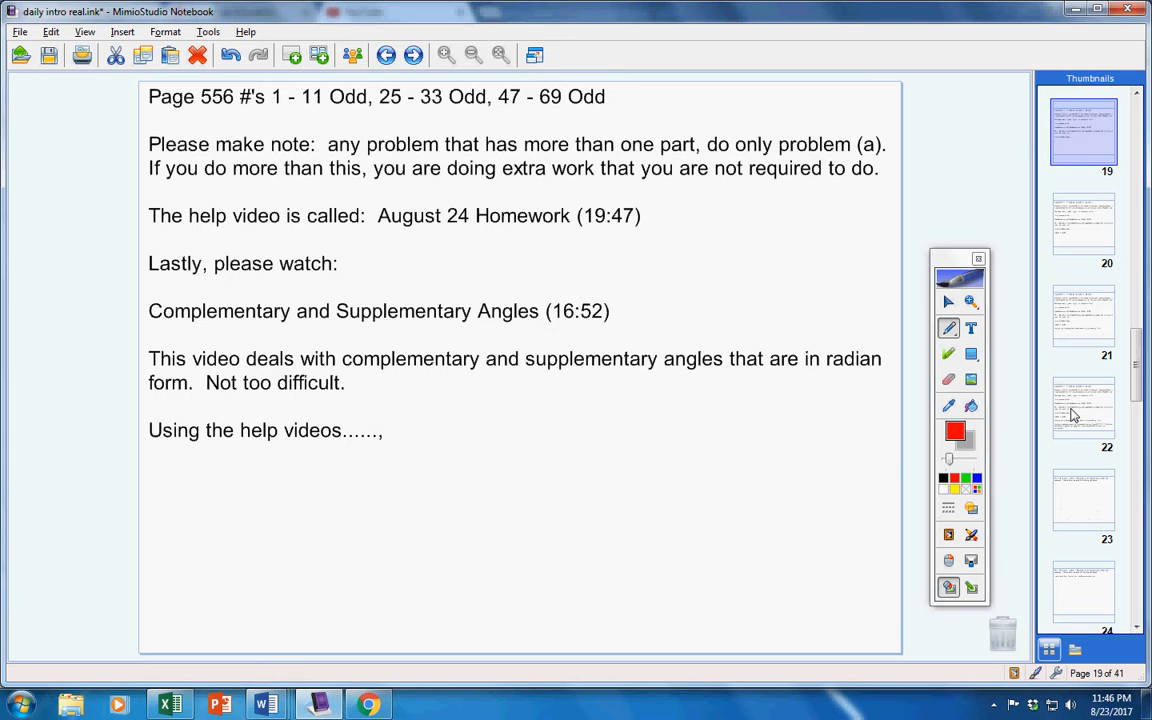
mouse_move(484, 442)
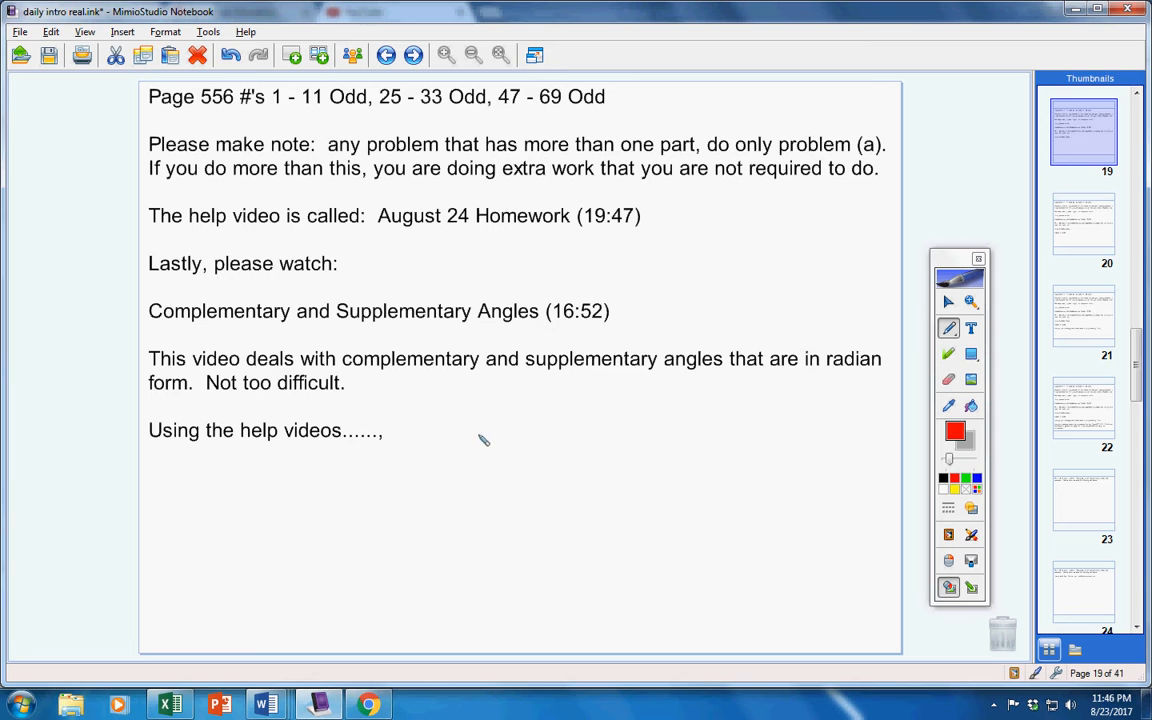
mouse_move(320, 418)
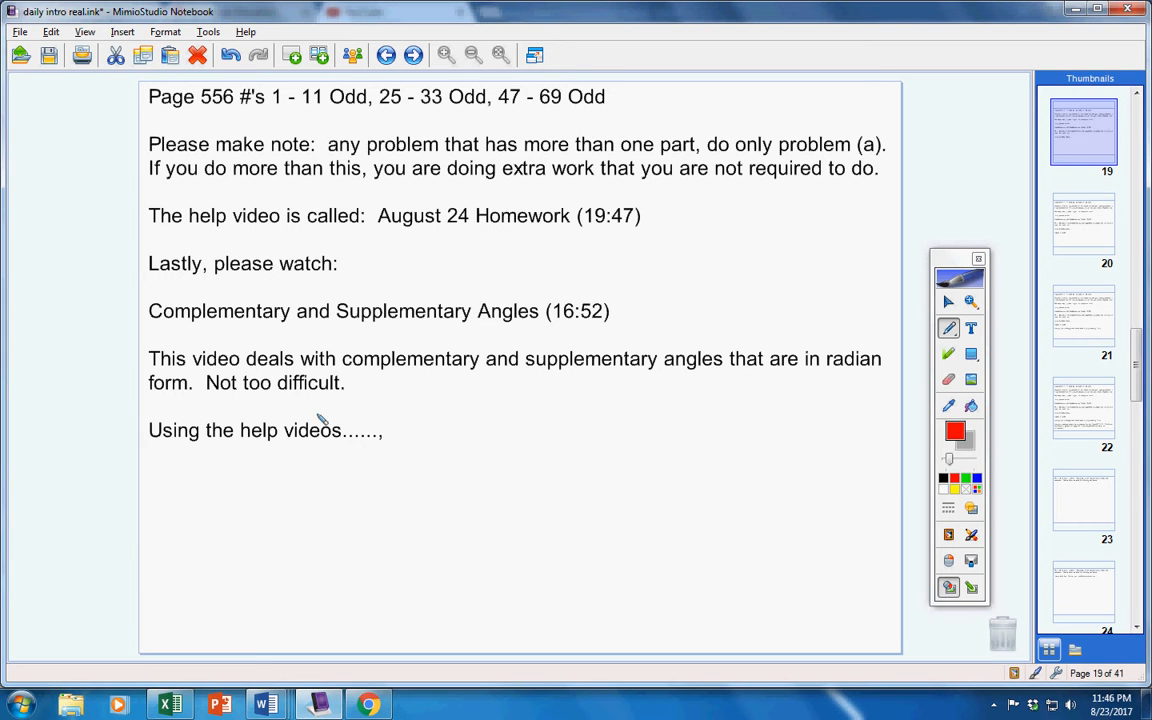
left_click_drag(148, 430, 390, 450)
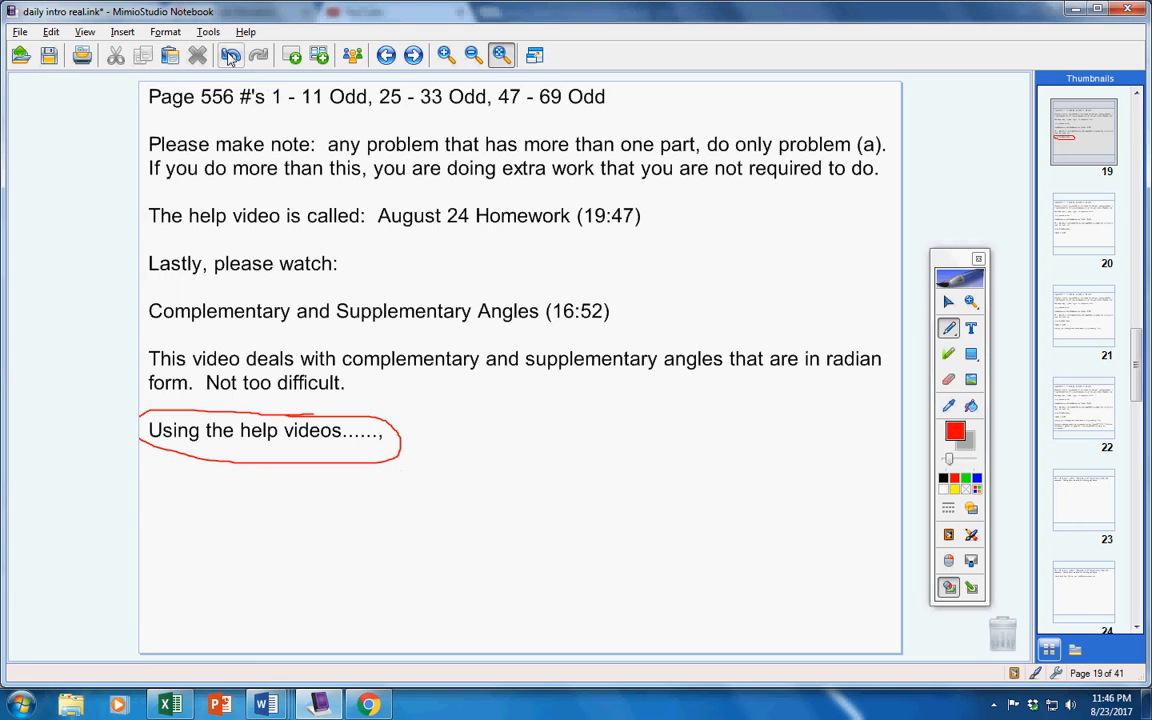
left_click(230, 56)
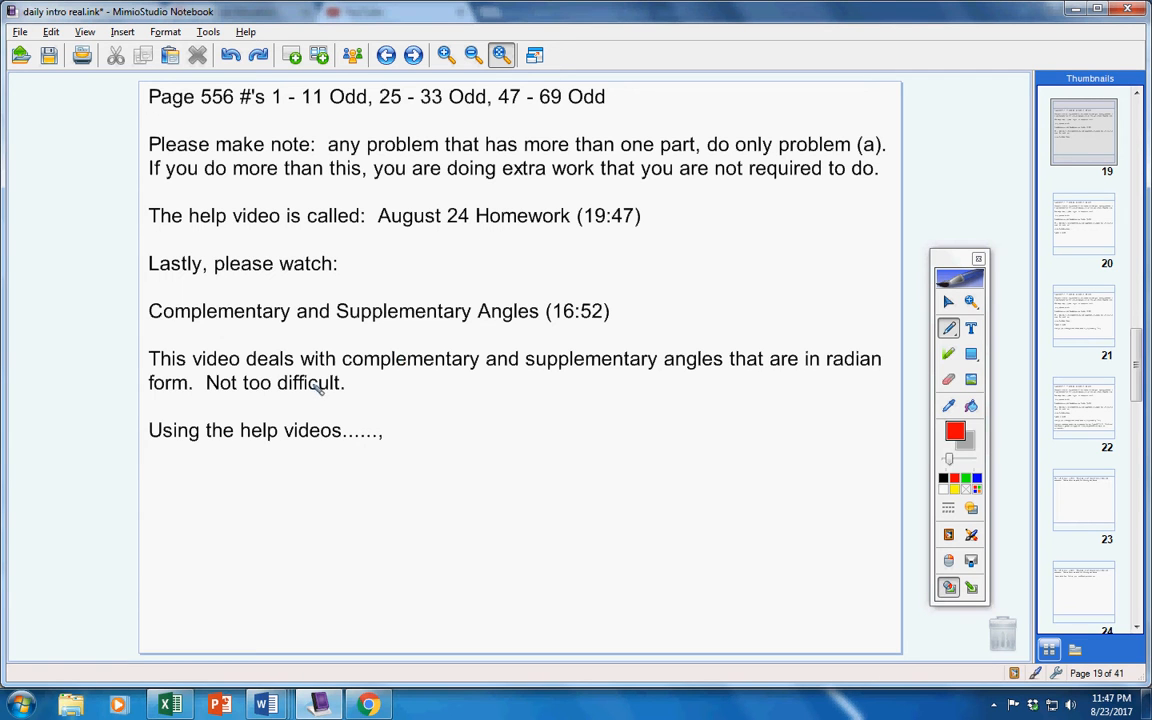
mouse_move(418, 404)
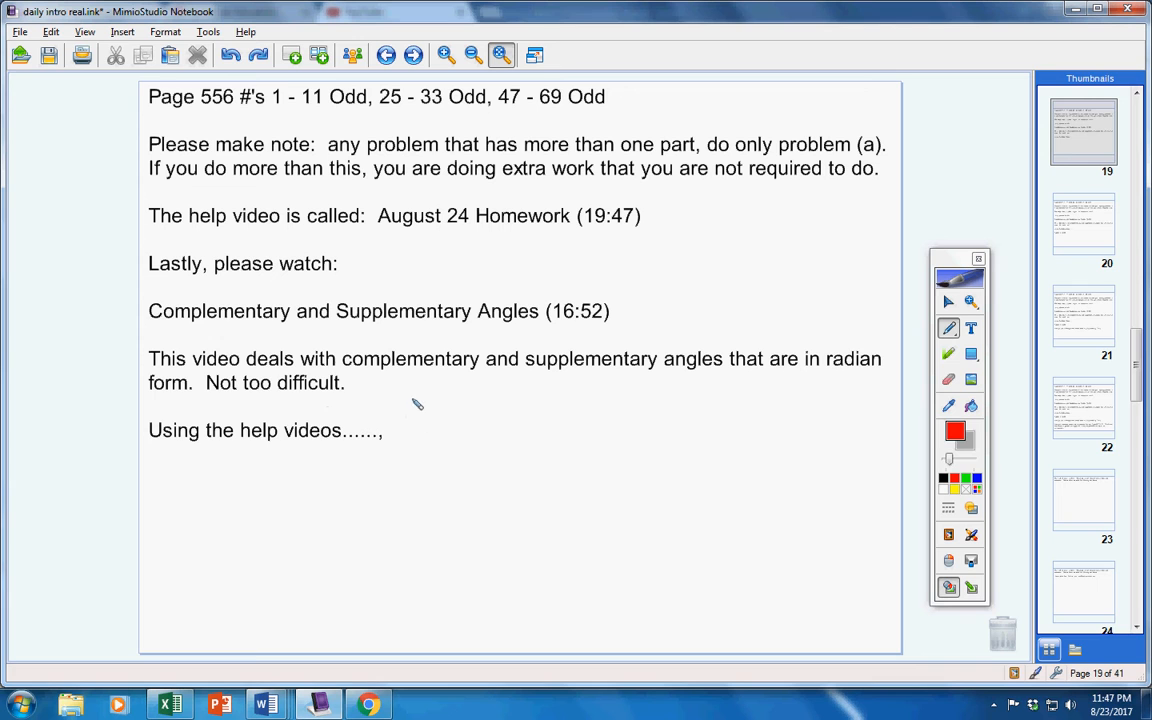
mouse_move(480, 448)
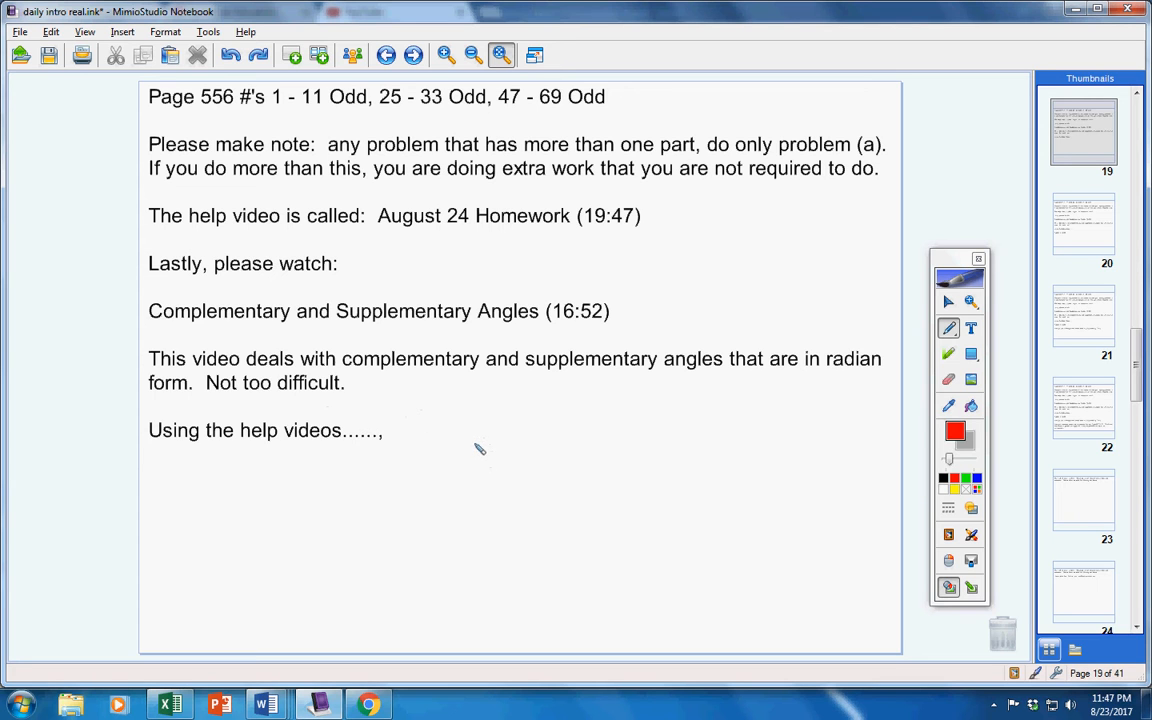
mouse_move(396, 436)
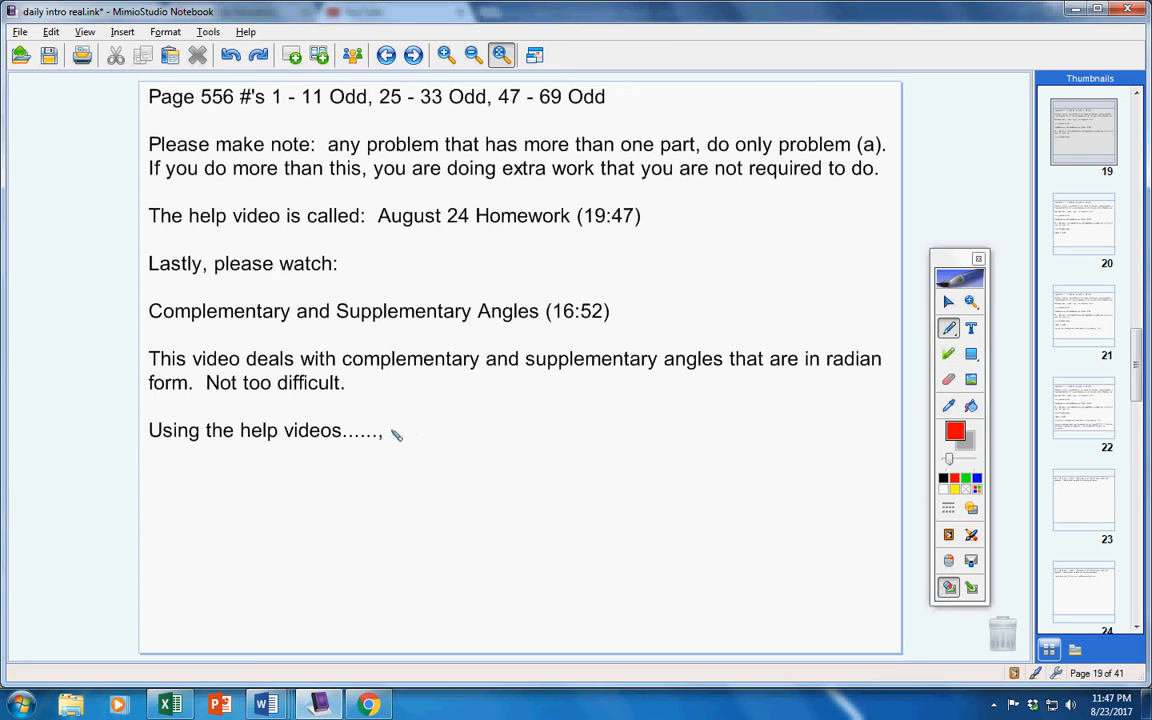
mouse_move(418, 432)
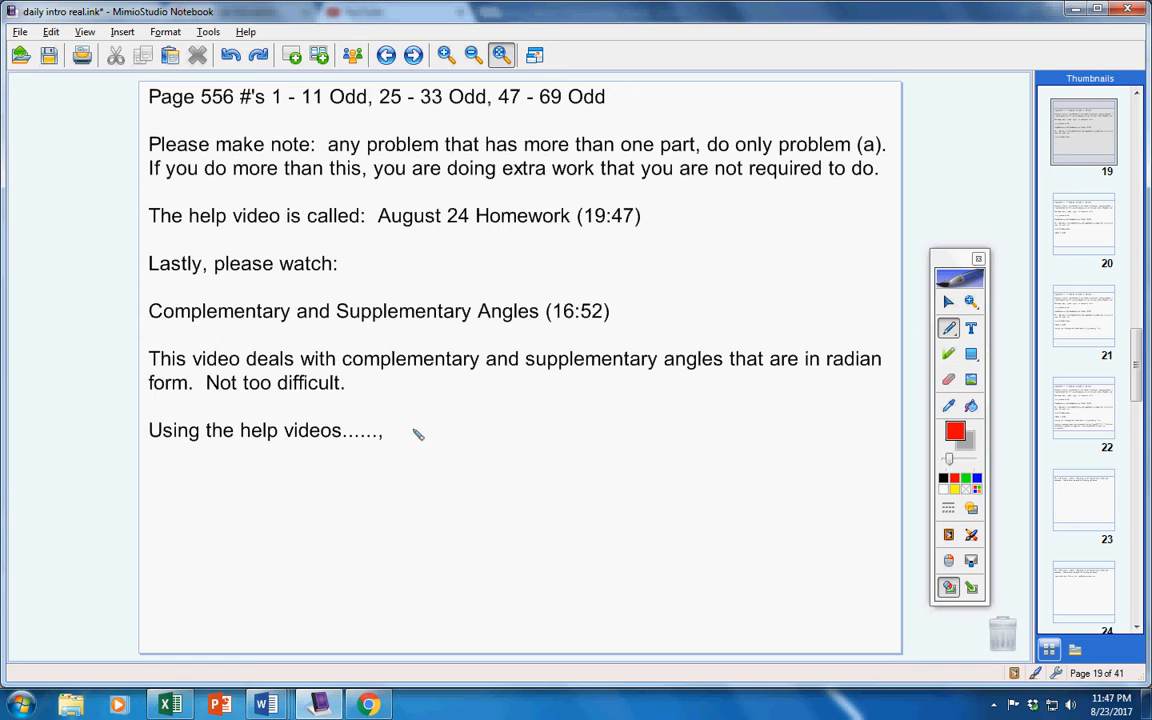
mouse_move(418, 432)
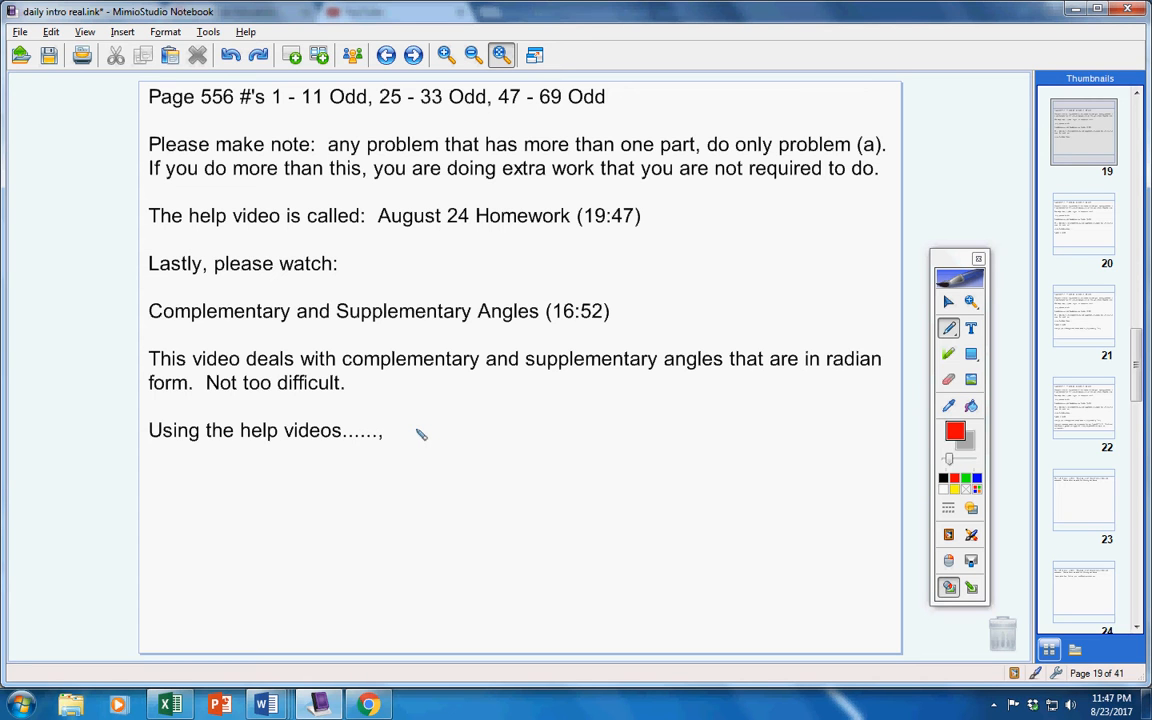
mouse_move(398, 434)
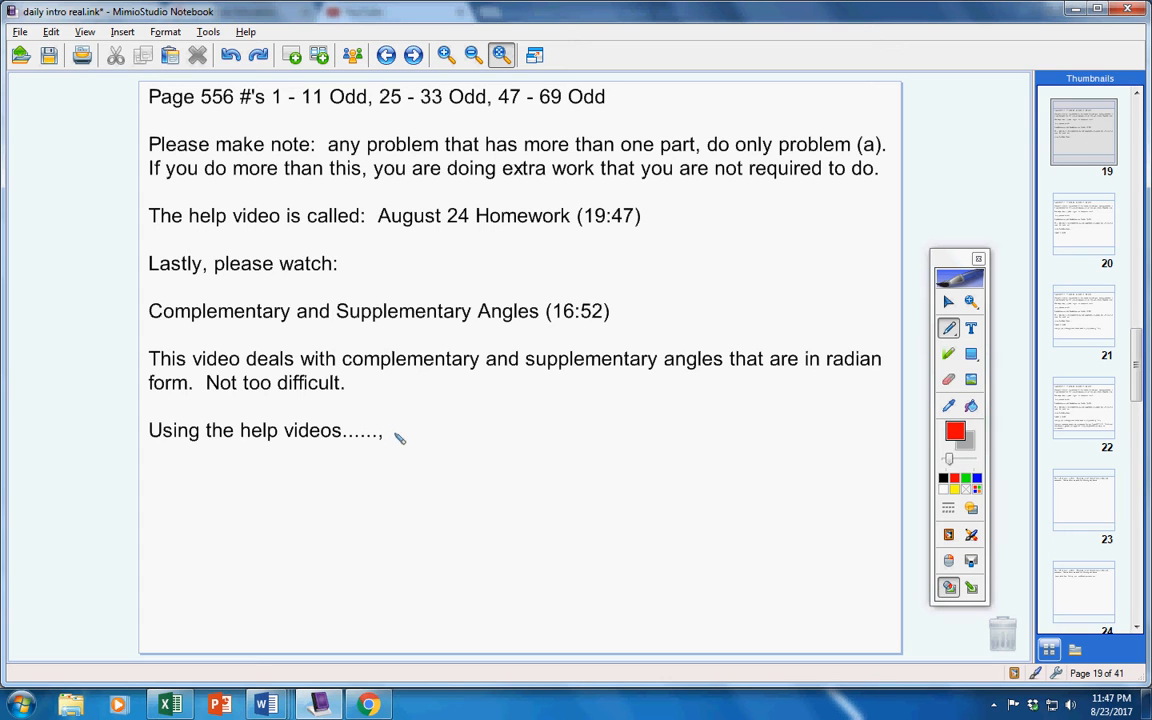
mouse_move(390, 148)
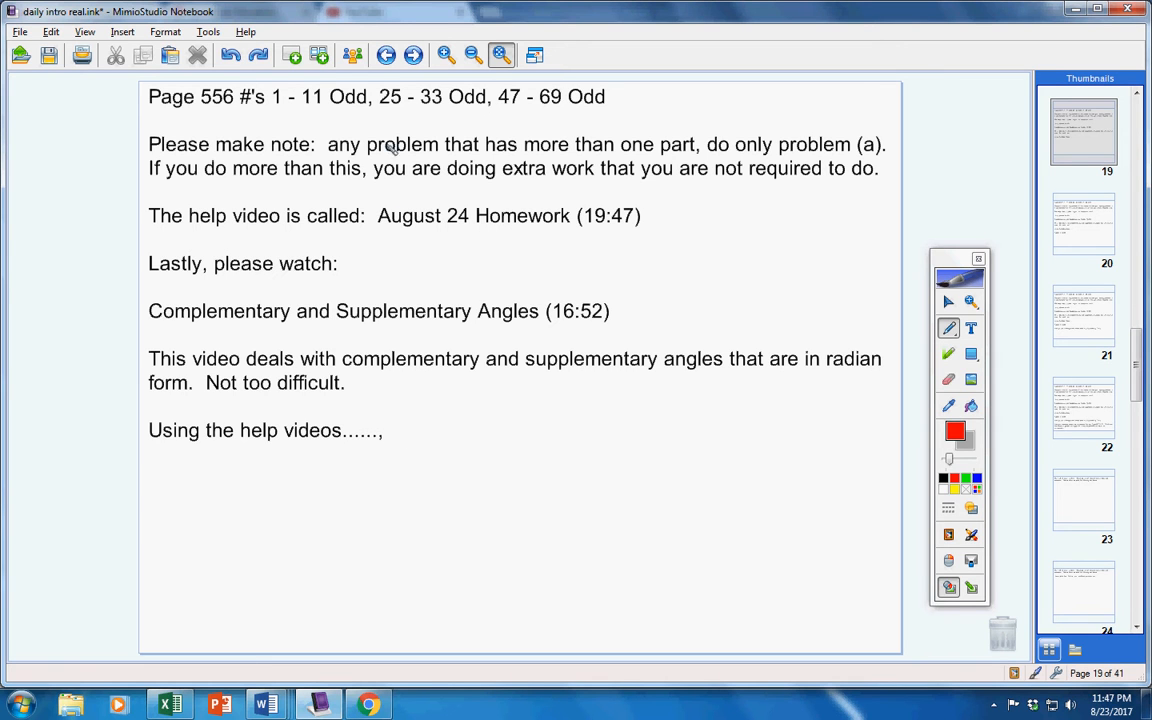
mouse_move(576, 488)
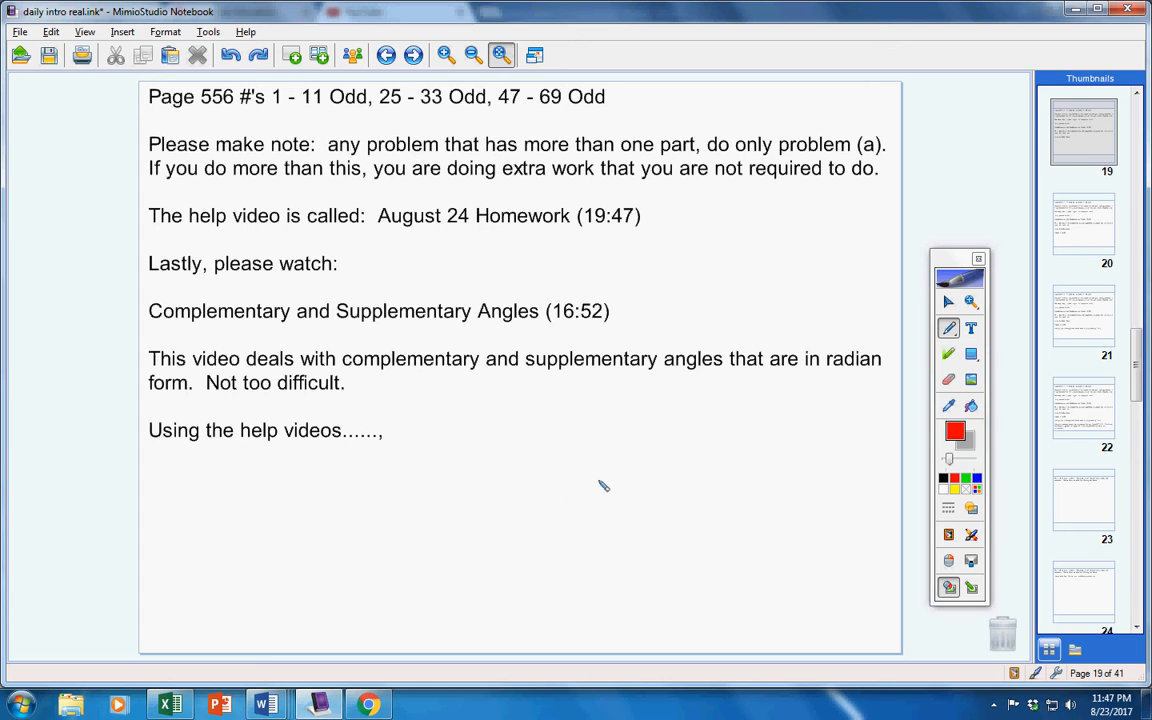
mouse_move(444, 430)
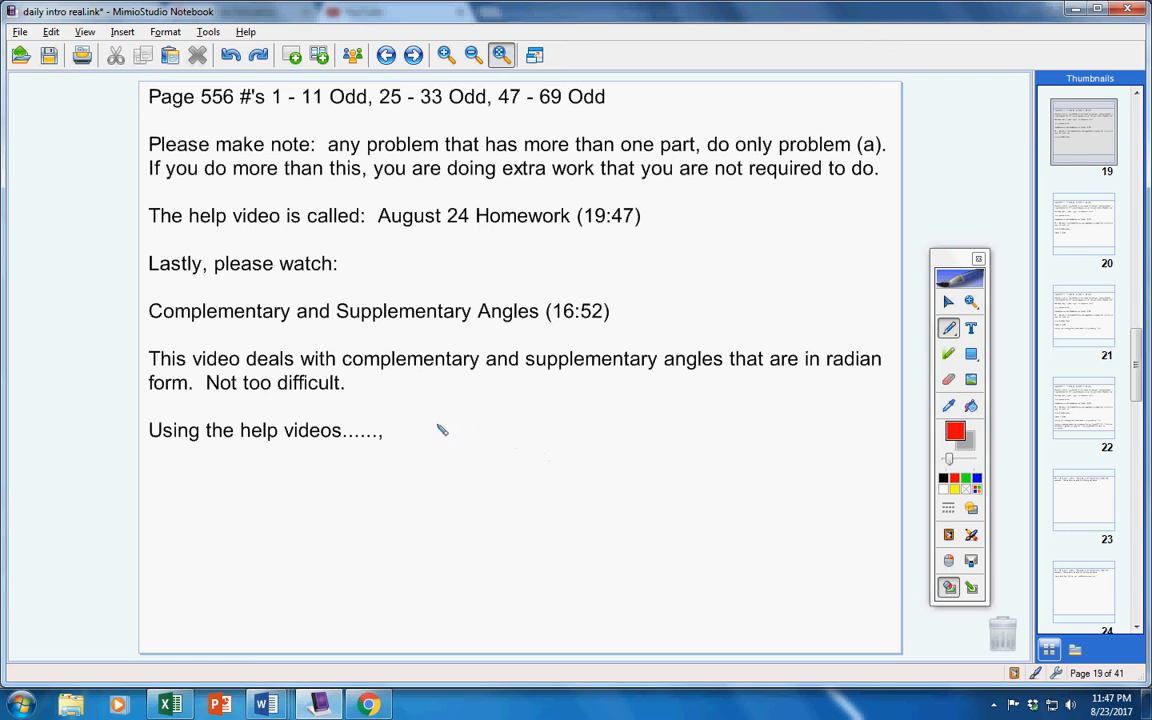
mouse_move(490, 432)
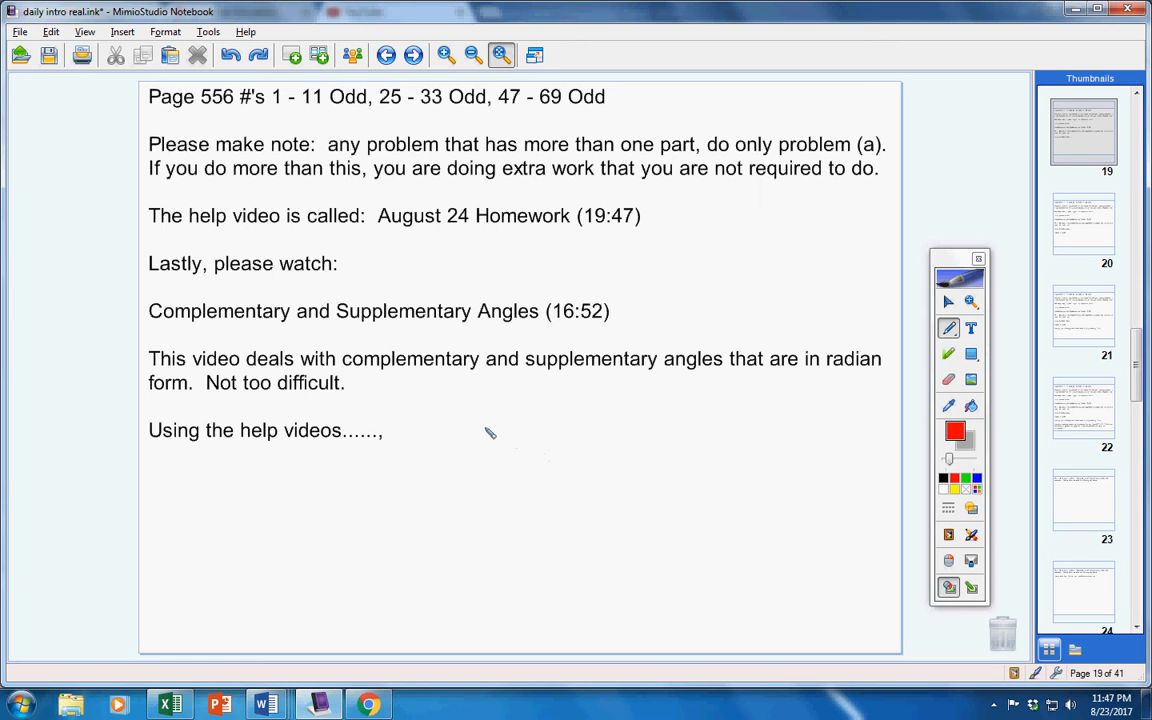
mouse_move(288, 108)
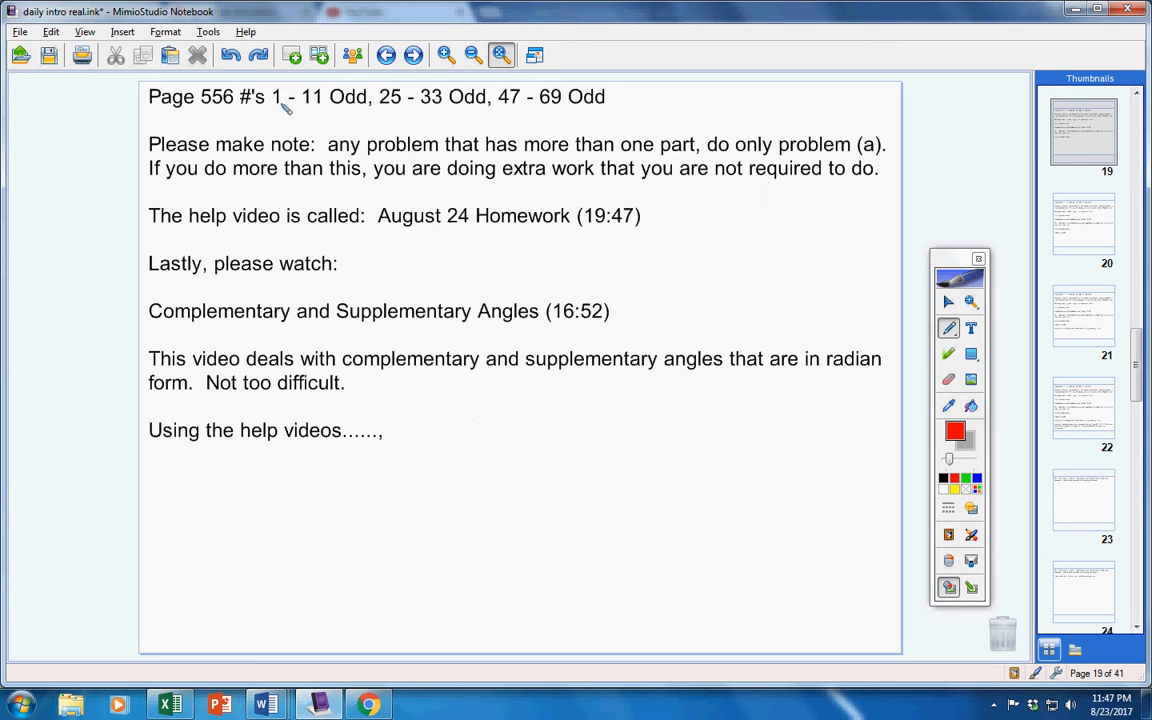
mouse_move(484, 216)
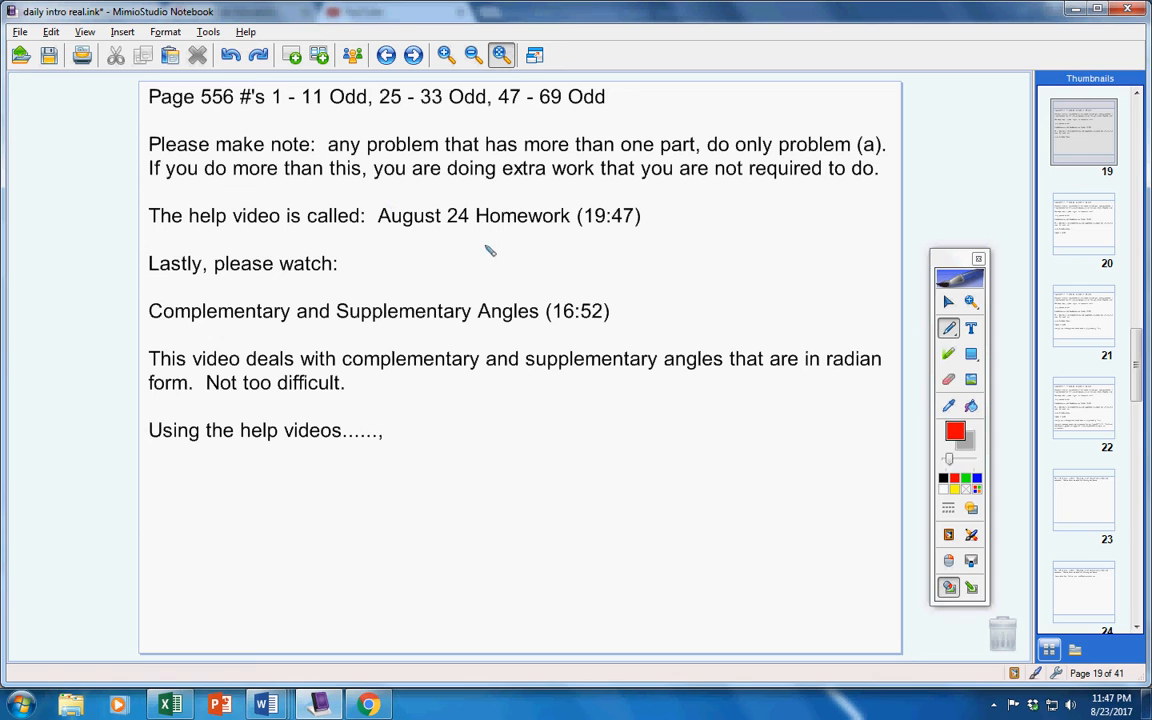
mouse_move(484, 284)
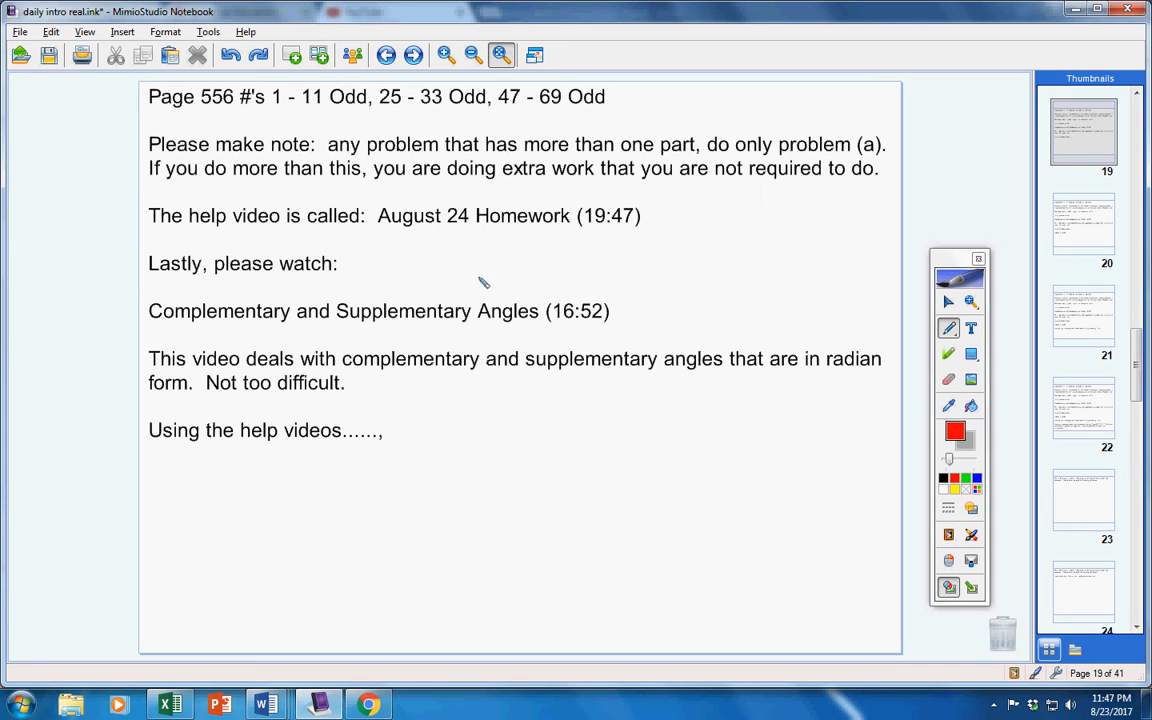
mouse_move(860, 256)
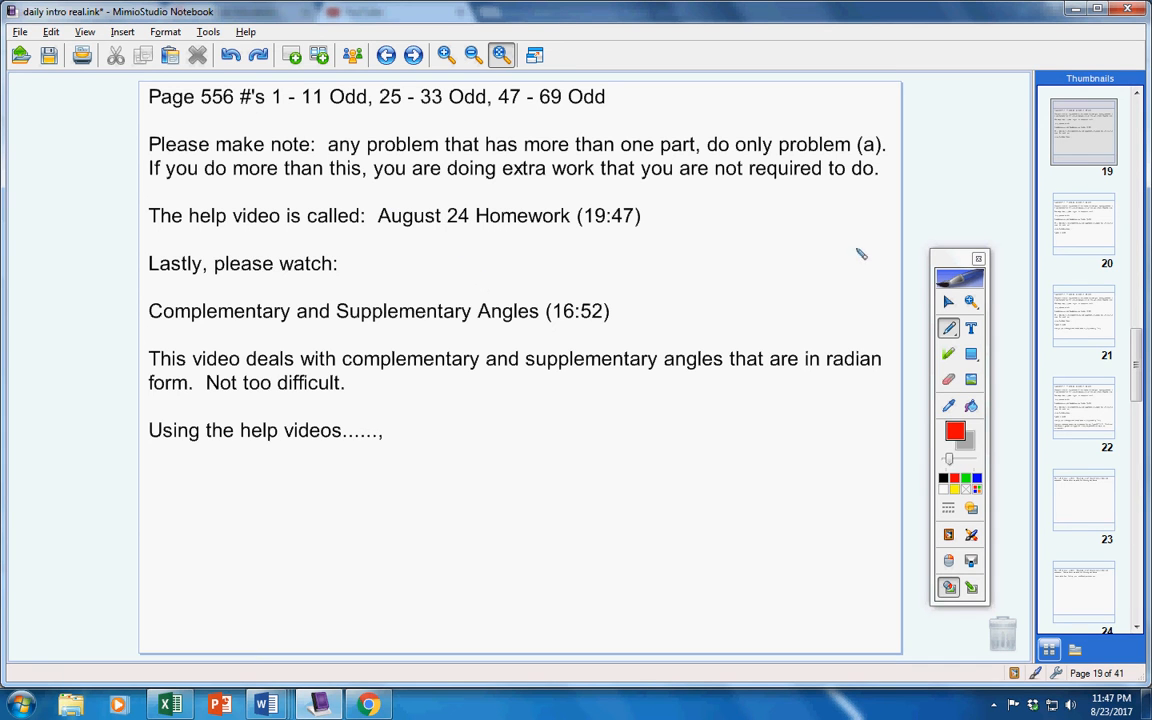
mouse_move(750, 248)
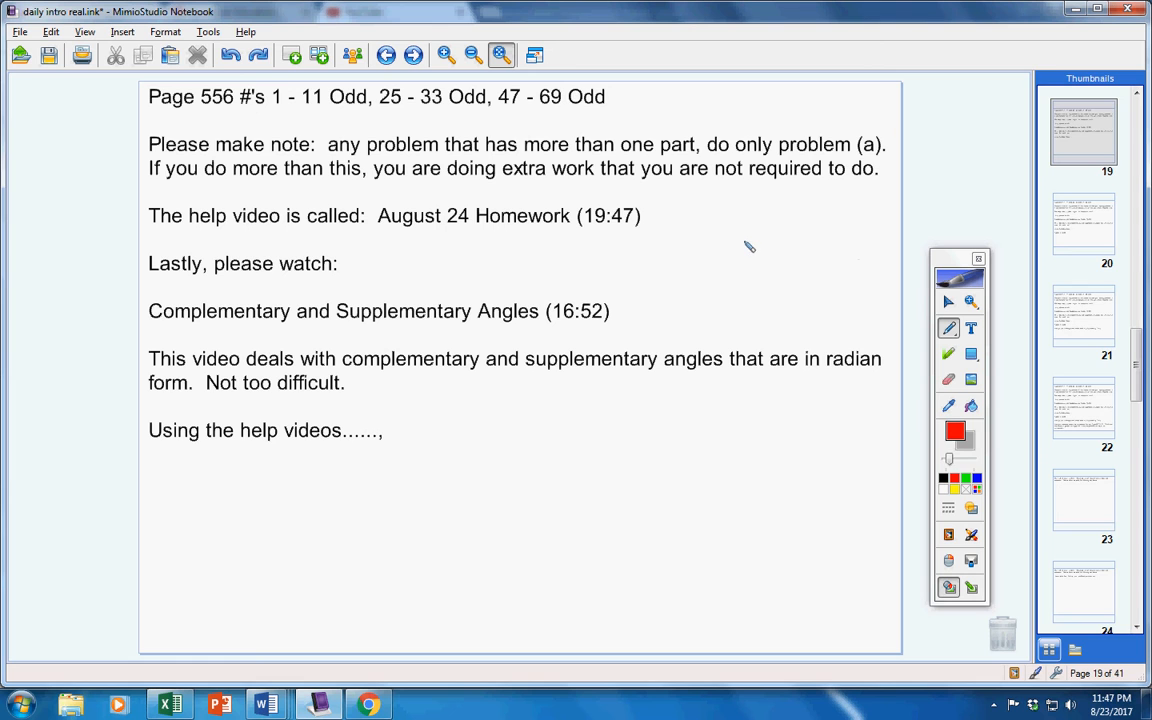
mouse_move(812, 222)
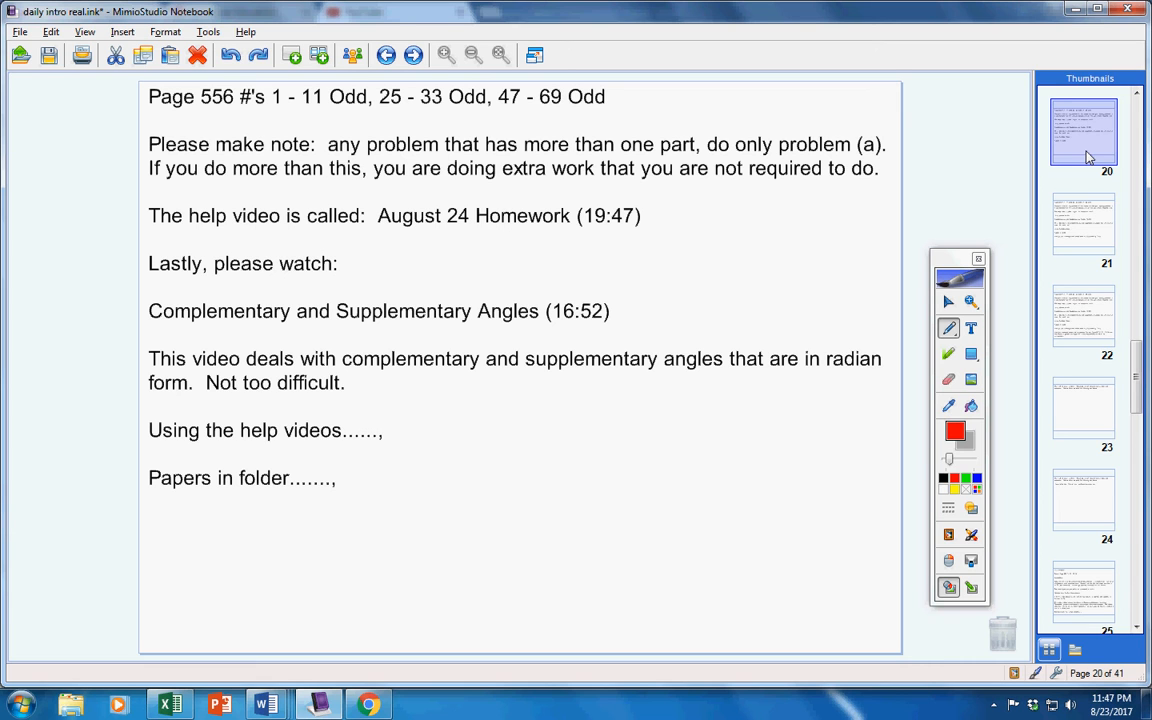
- Add 'Your quizzes will be graded and entered into Sycamore by Friday.', circle the assignments and underline the Page 556 line in red
type("Your quizzes will be graded and entered into Sycamore by Friday.")
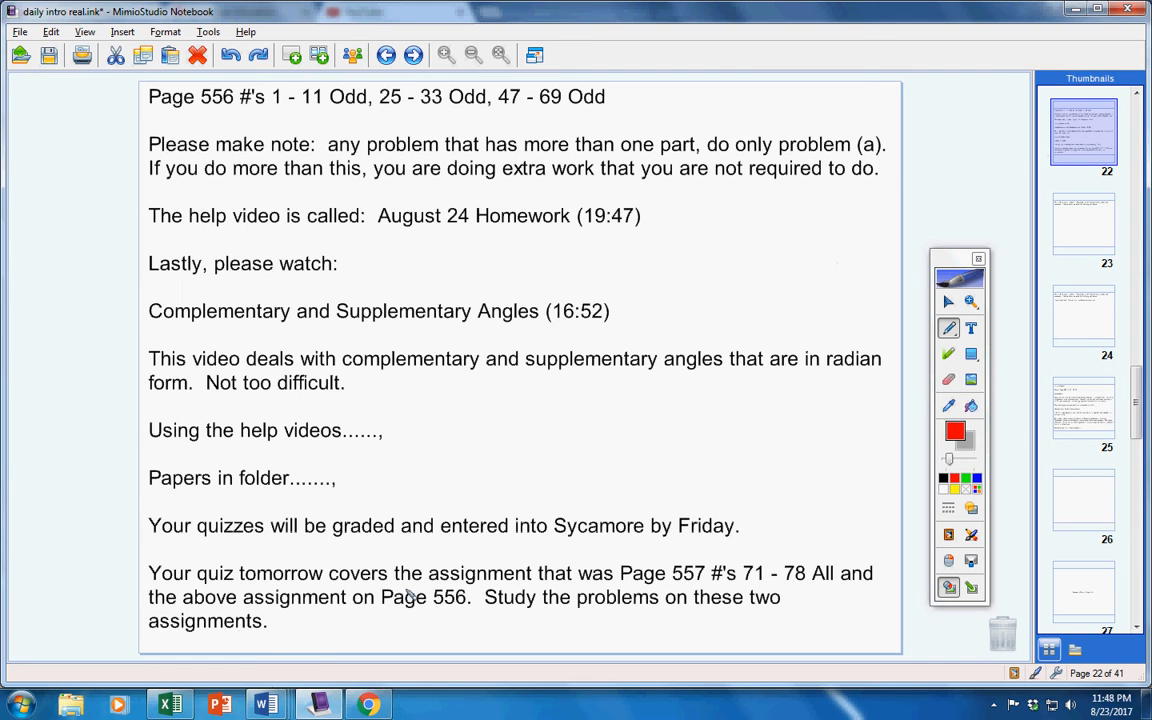
left_click_drag(600, 580, 784, 560)
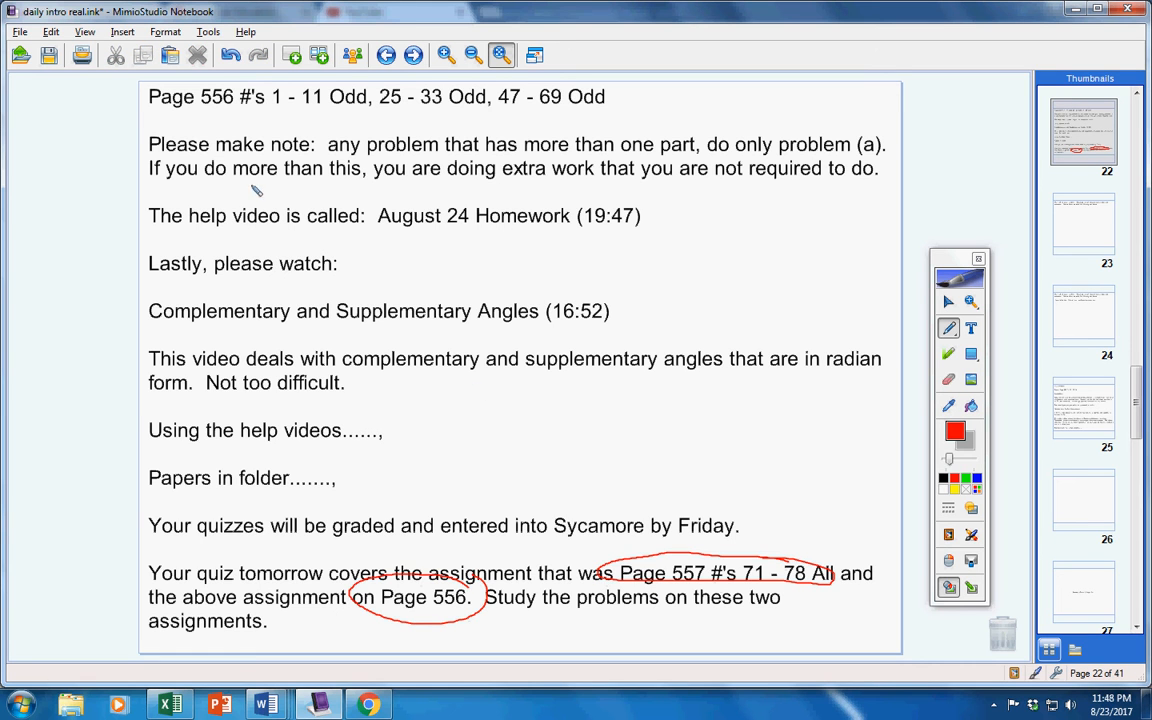
left_click_drag(148, 108, 424, 104)
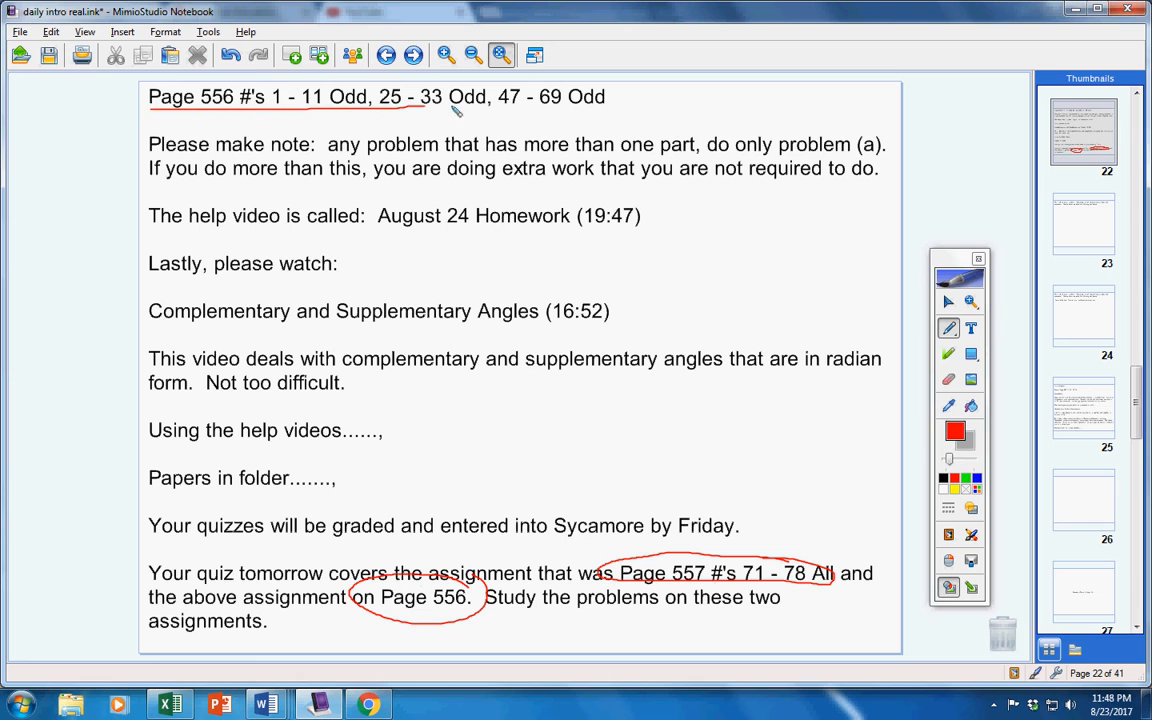